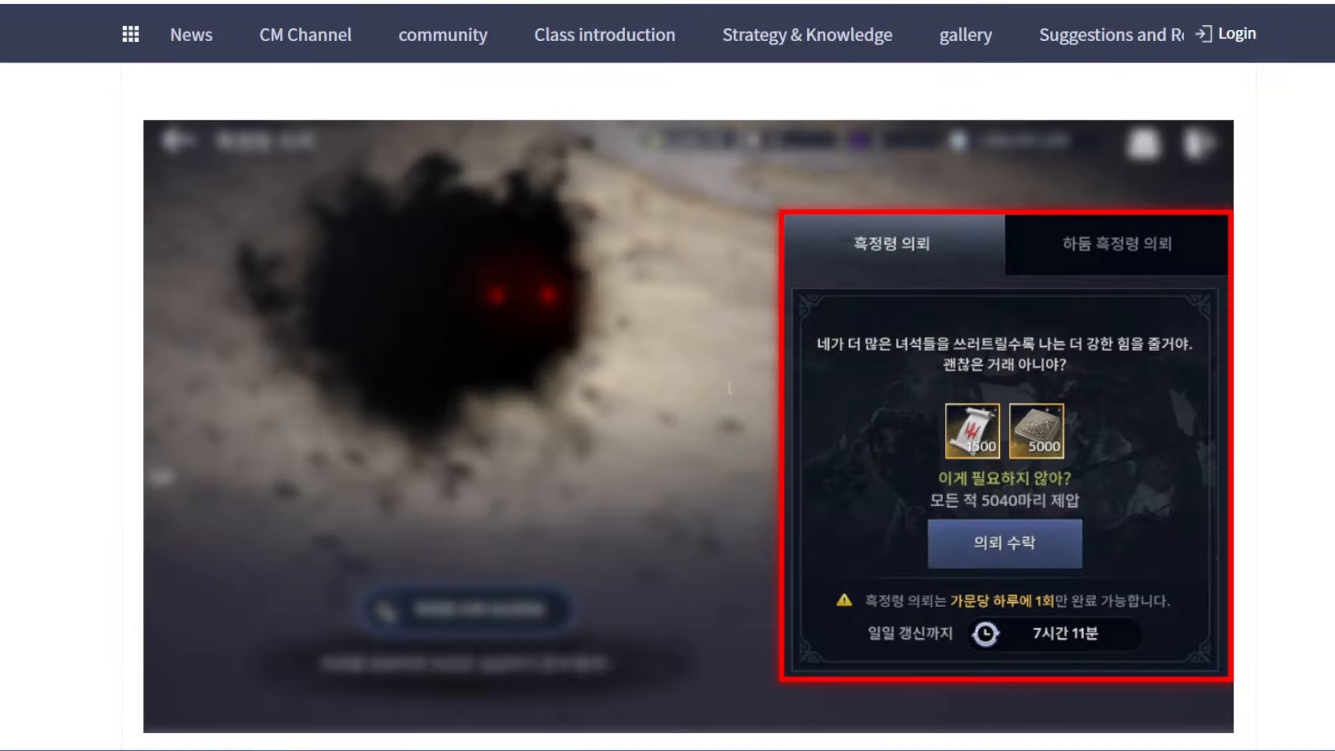
# Scroll past the Black Spirit request screenshot to the before/after completion reward table.
pyautogui.scroll(-3)
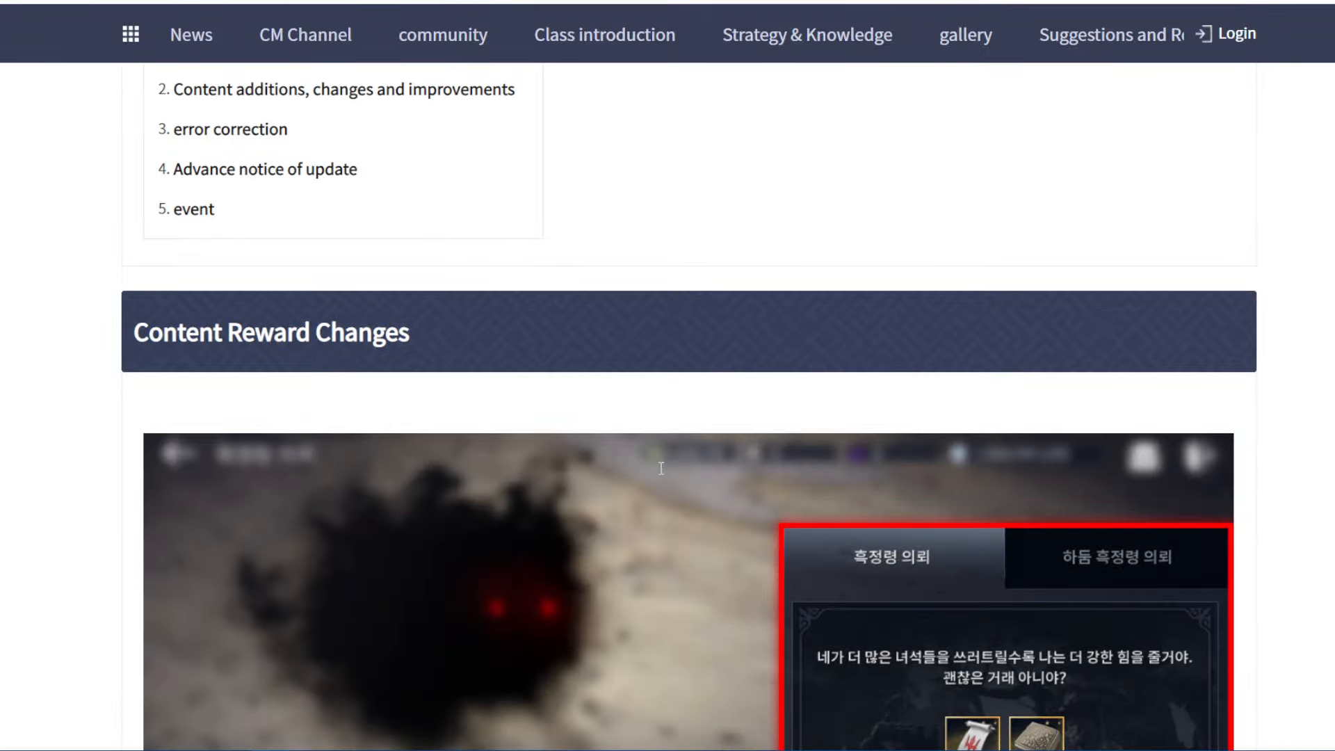
pyautogui.scroll(-3)
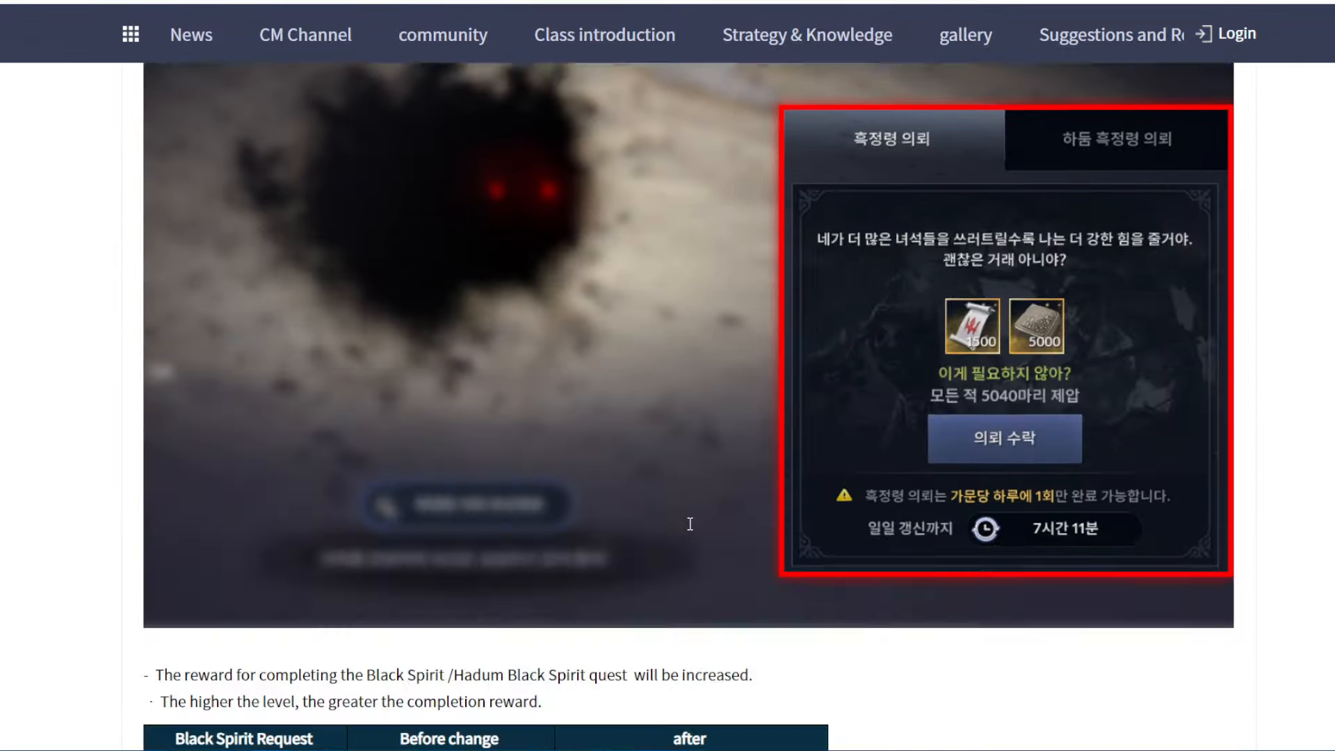
pyautogui.scroll(-3)
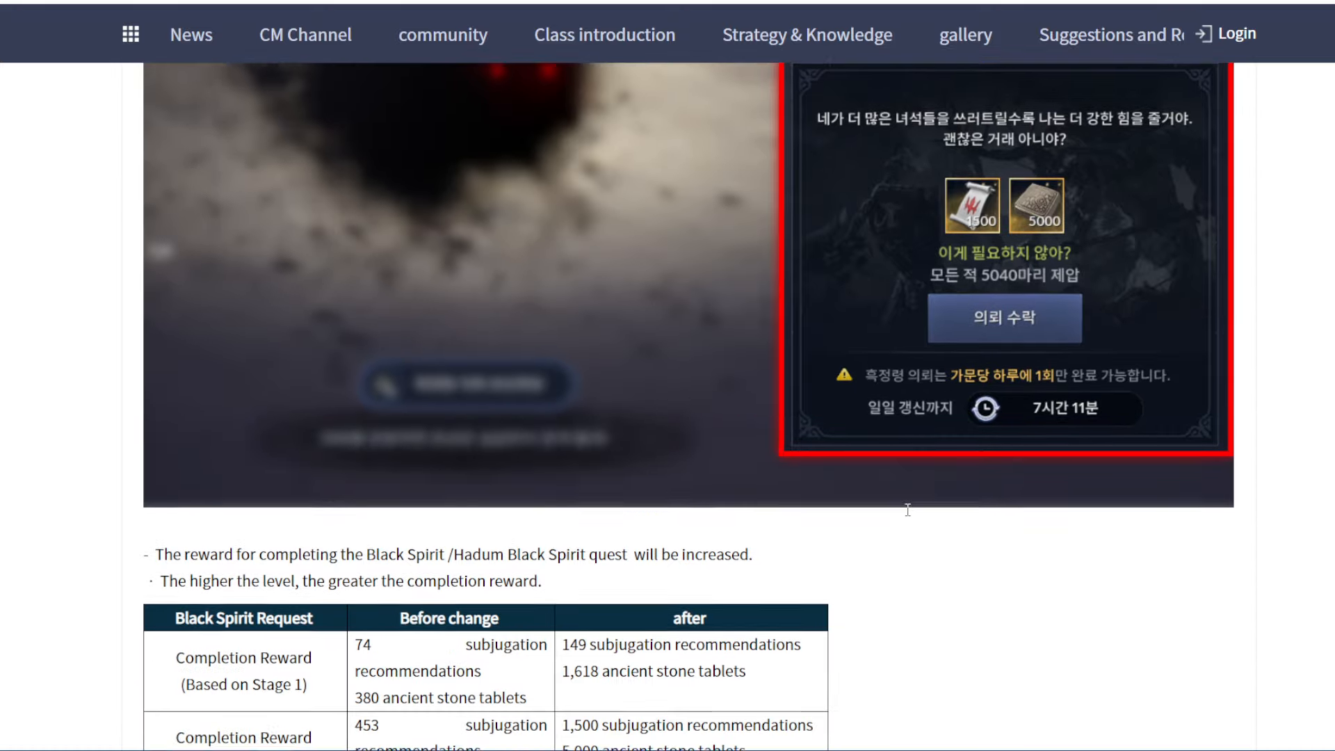
pyautogui.scroll(-3)
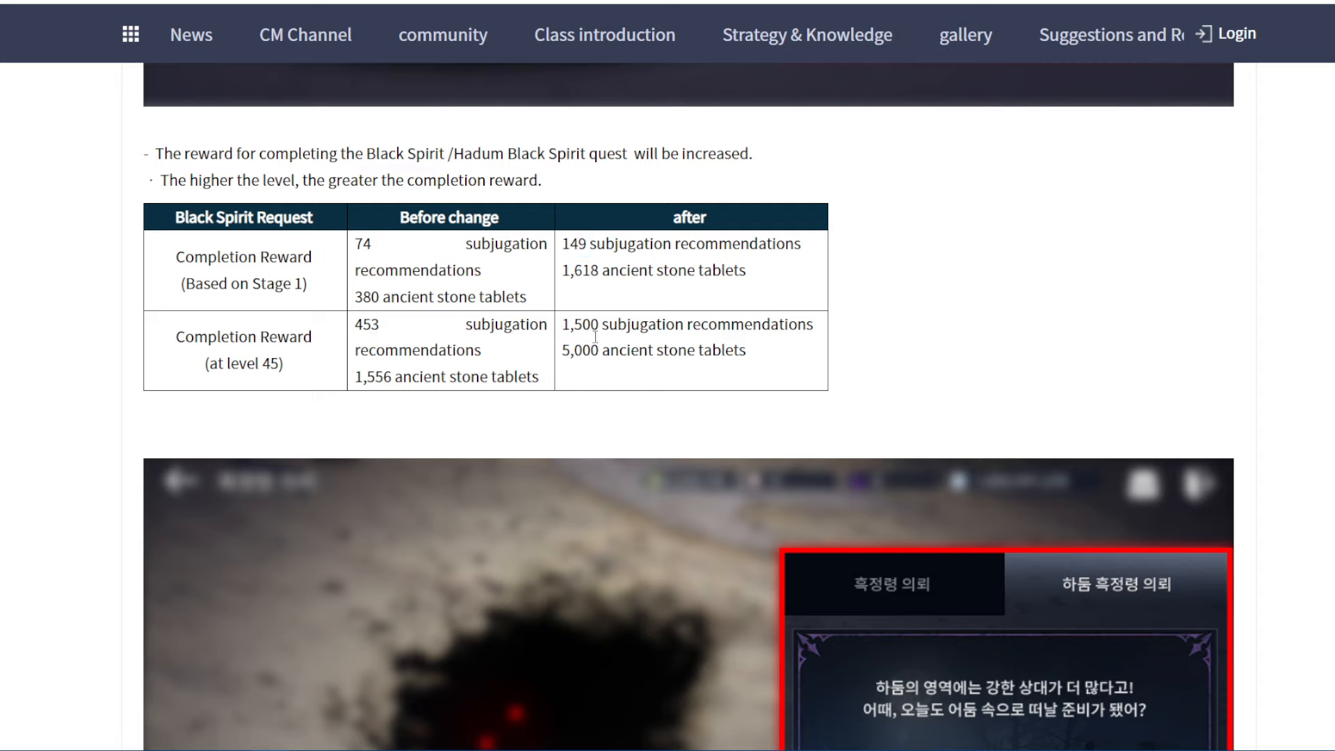
pyautogui.doubleClick(575, 324)
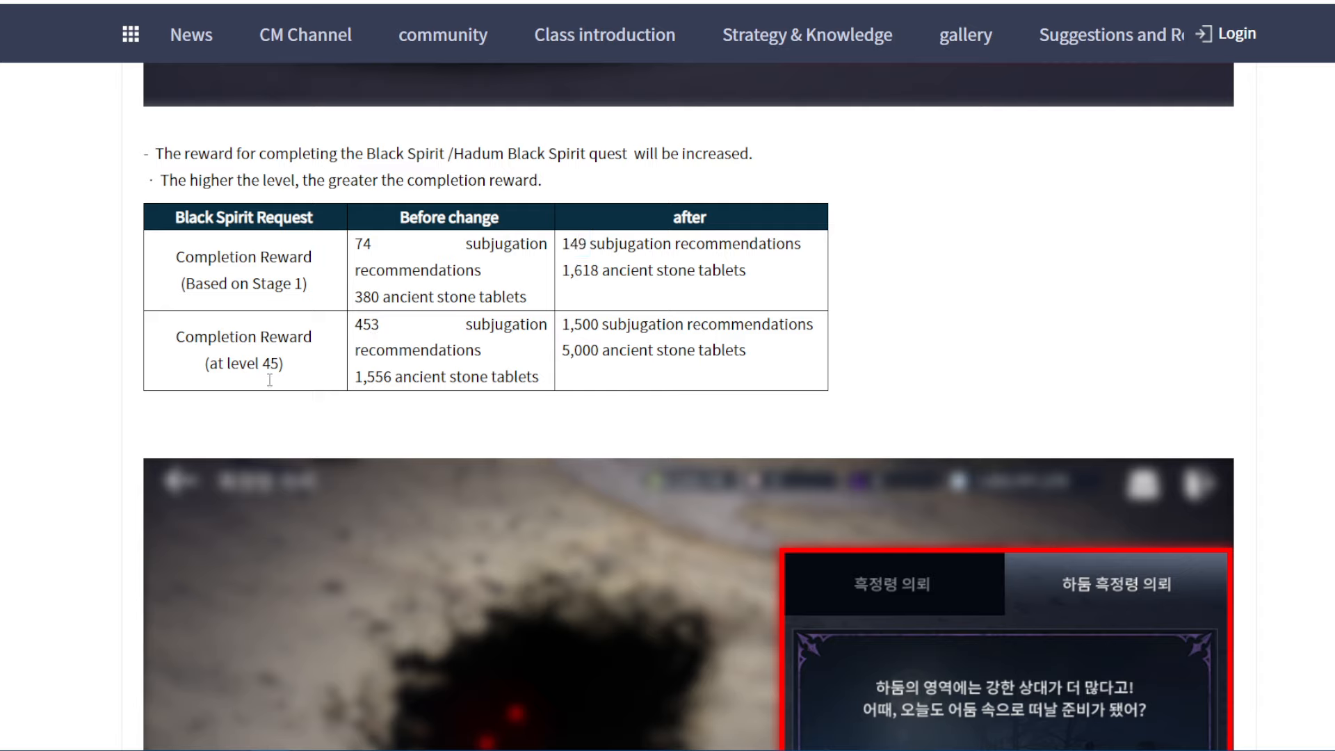
pyautogui.moveTo(268, 377)
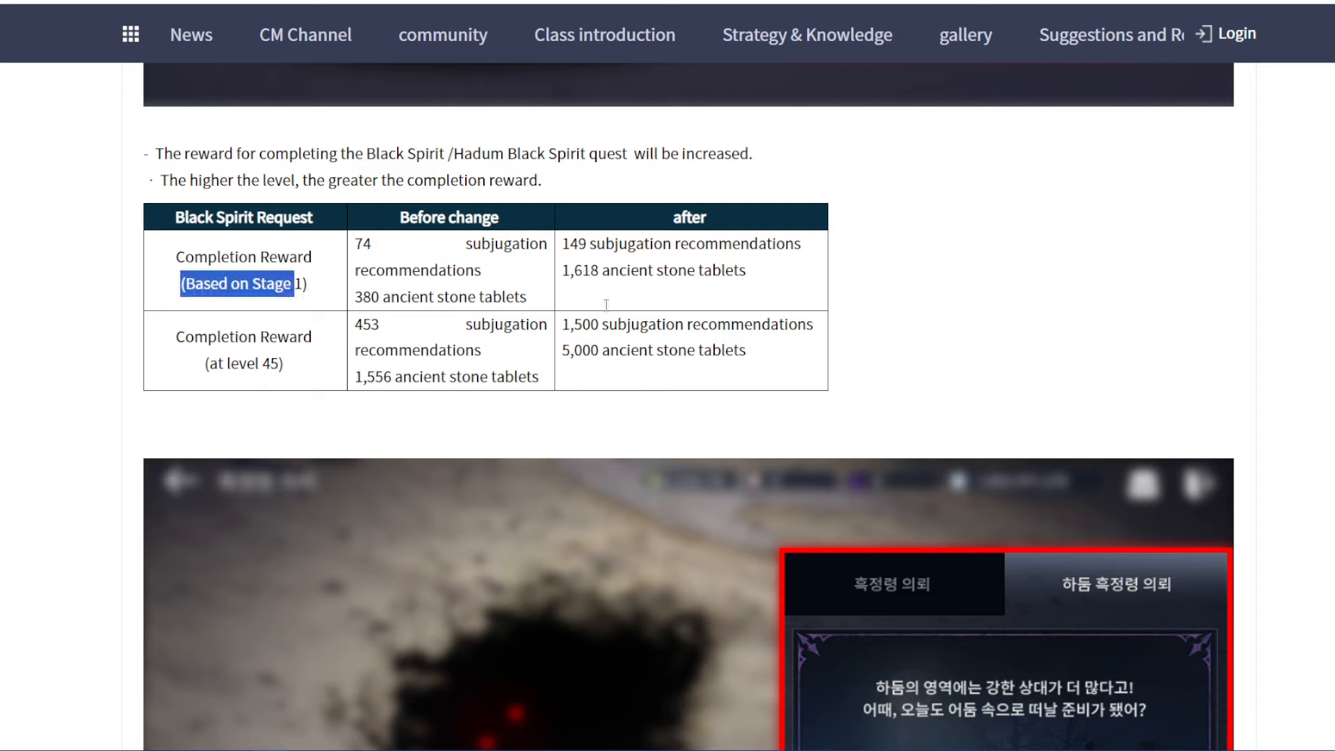
pyautogui.moveTo(657, 477)
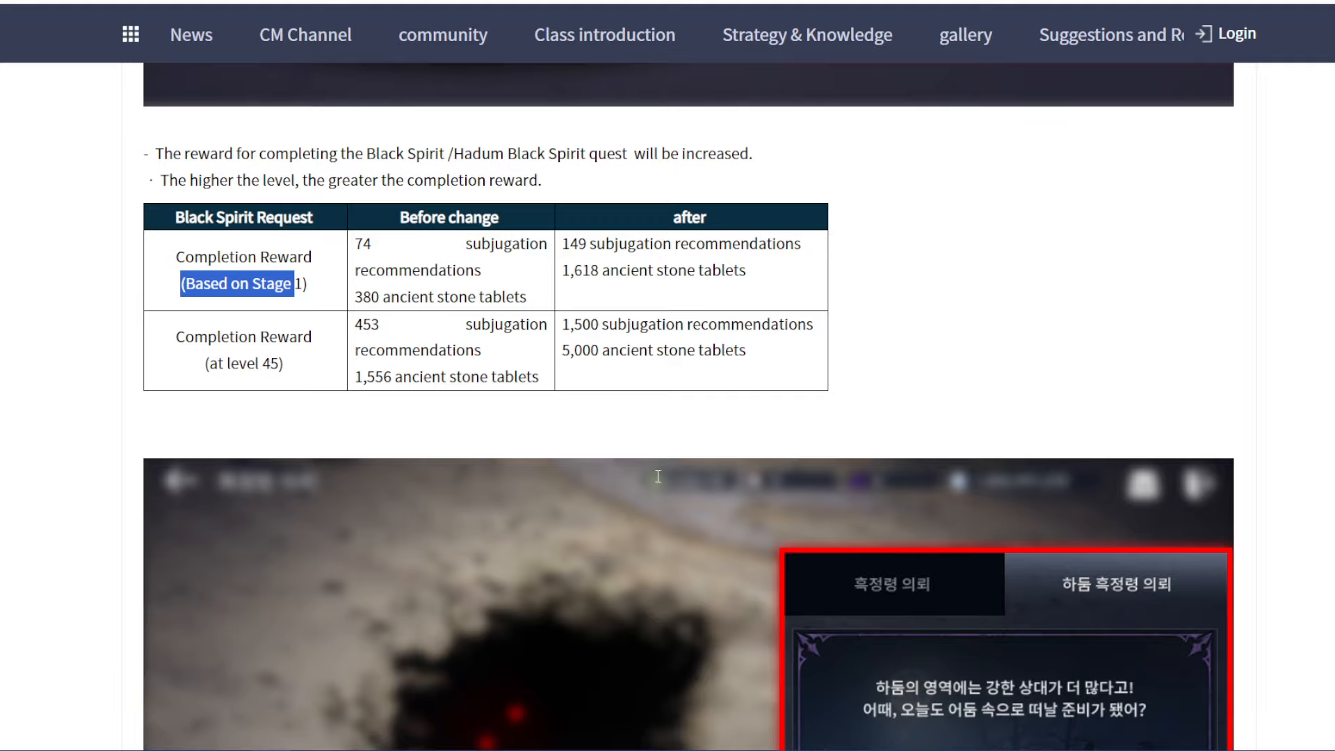
# Scroll to the Hadum Black Spirit screenshot and its chaos crystal and Dark Coin reward table.
pyautogui.scroll(-3)
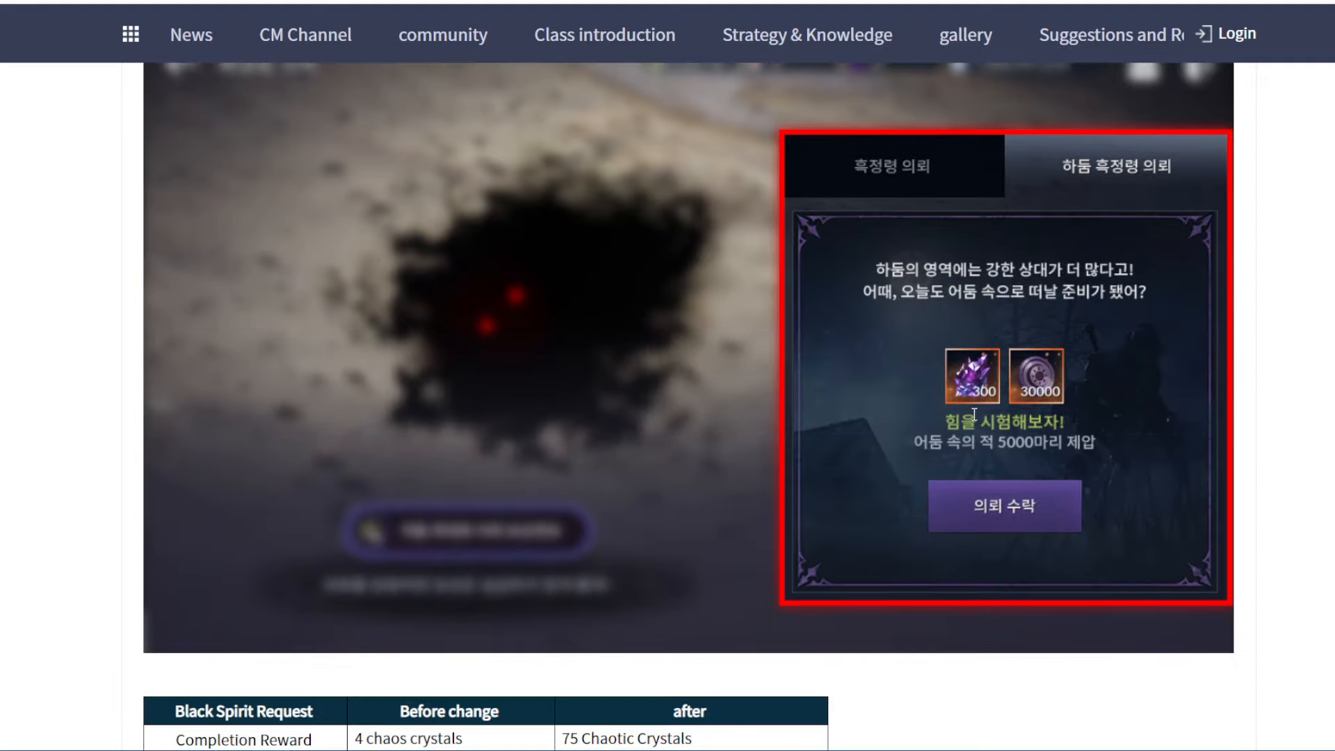
pyautogui.scroll(-3)
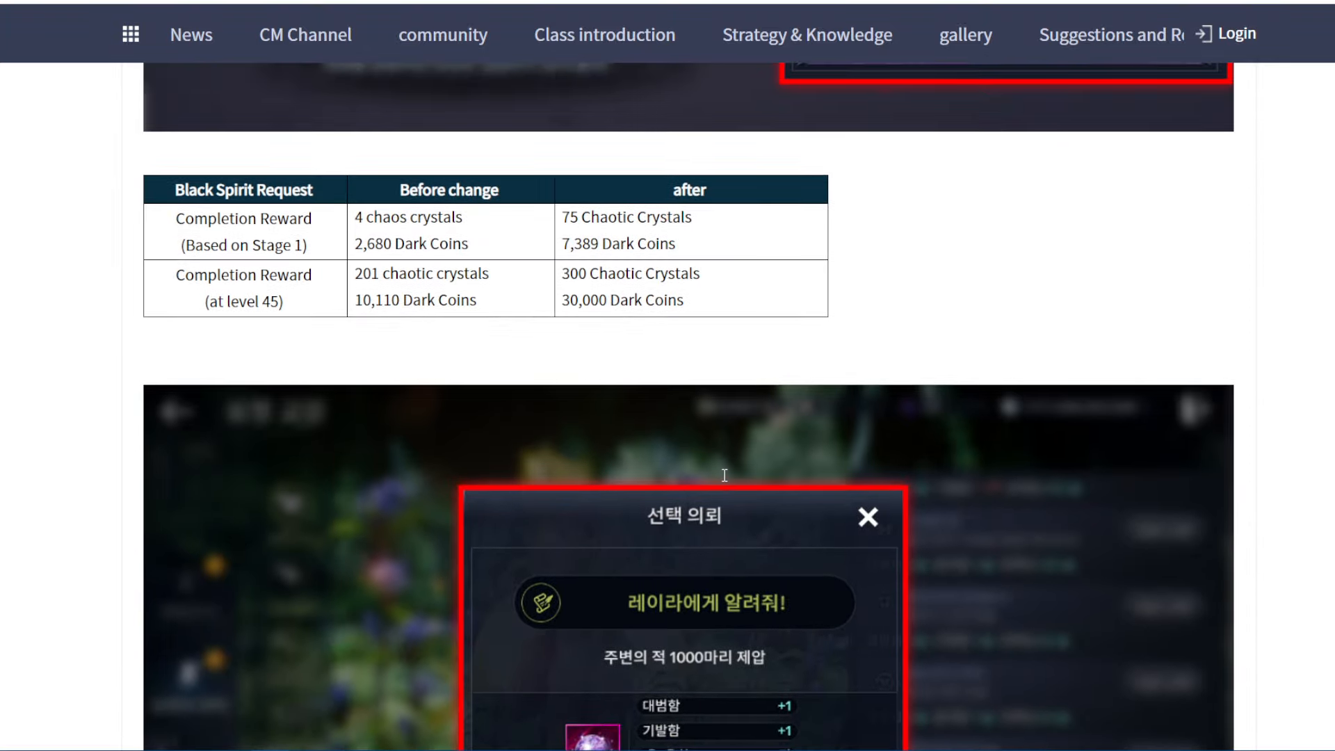
pyautogui.moveTo(449, 179)
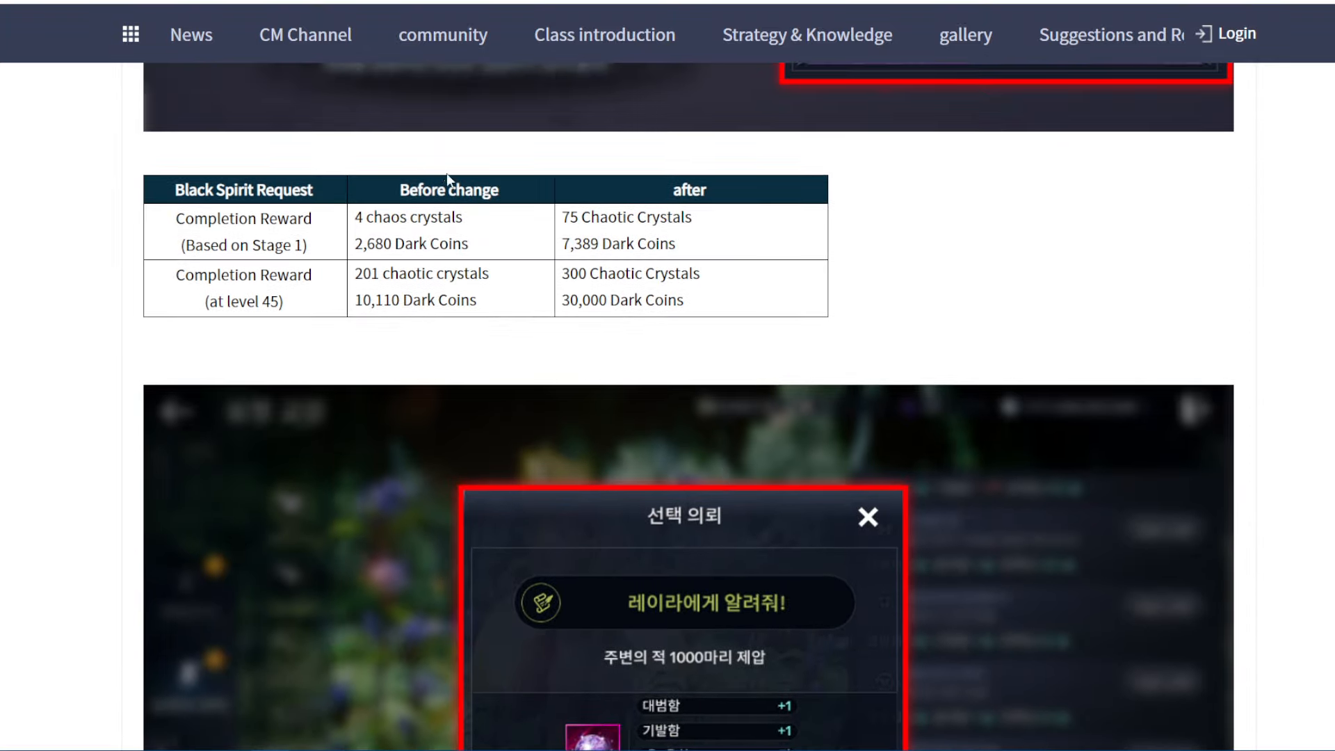
pyautogui.moveTo(278, 197)
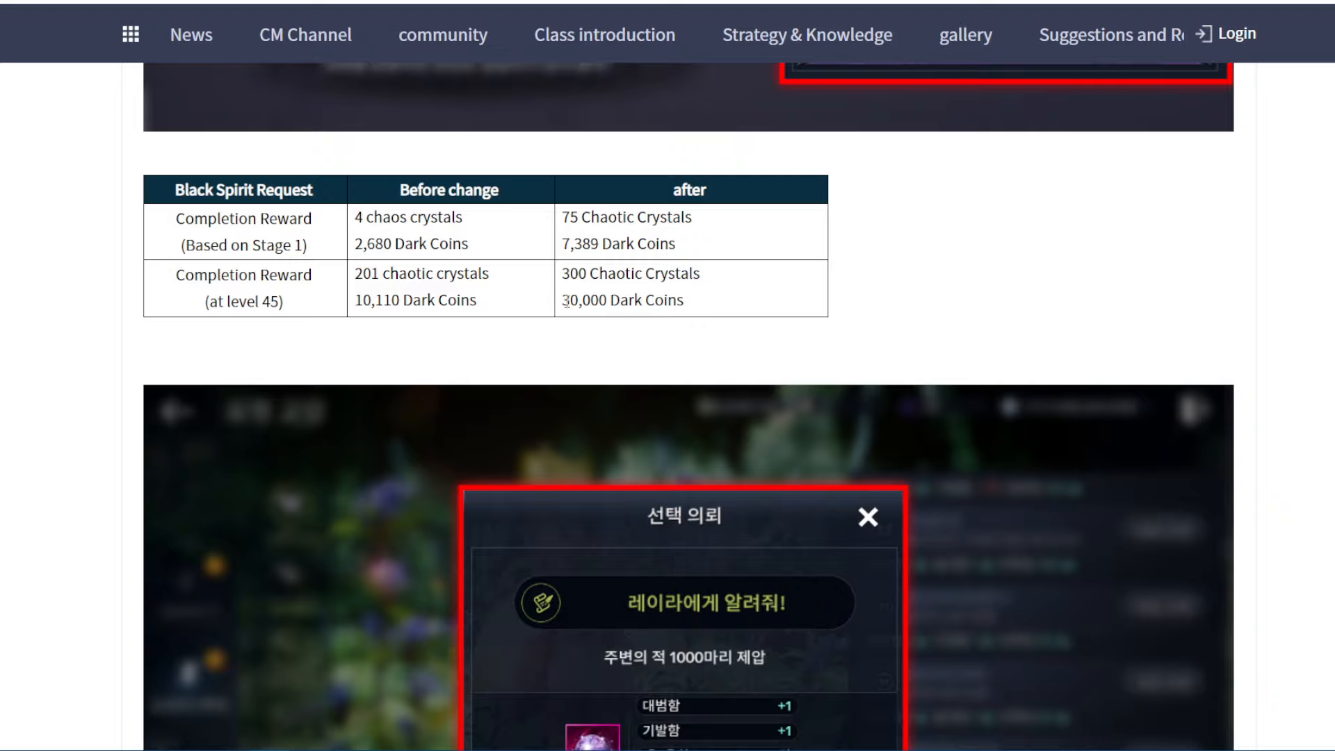
pyautogui.doubleClick(567, 300)
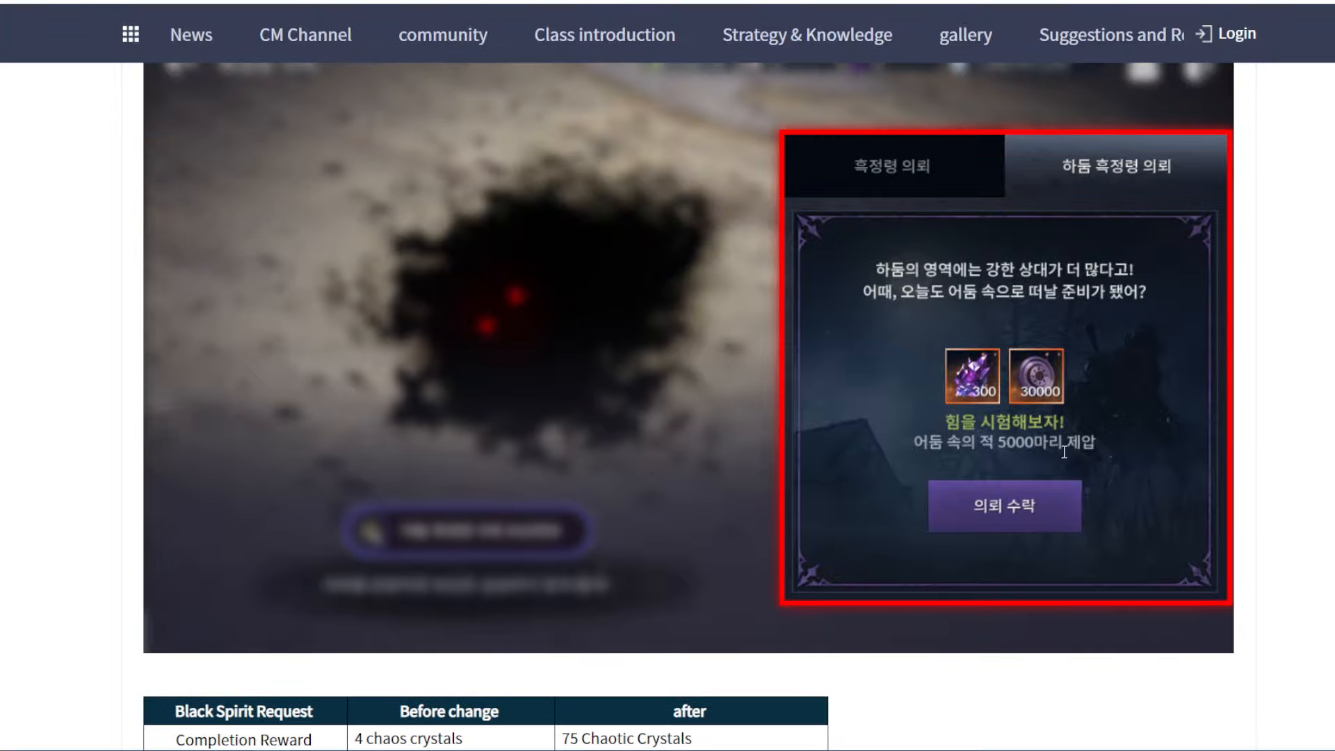
pyautogui.moveTo(954, 220)
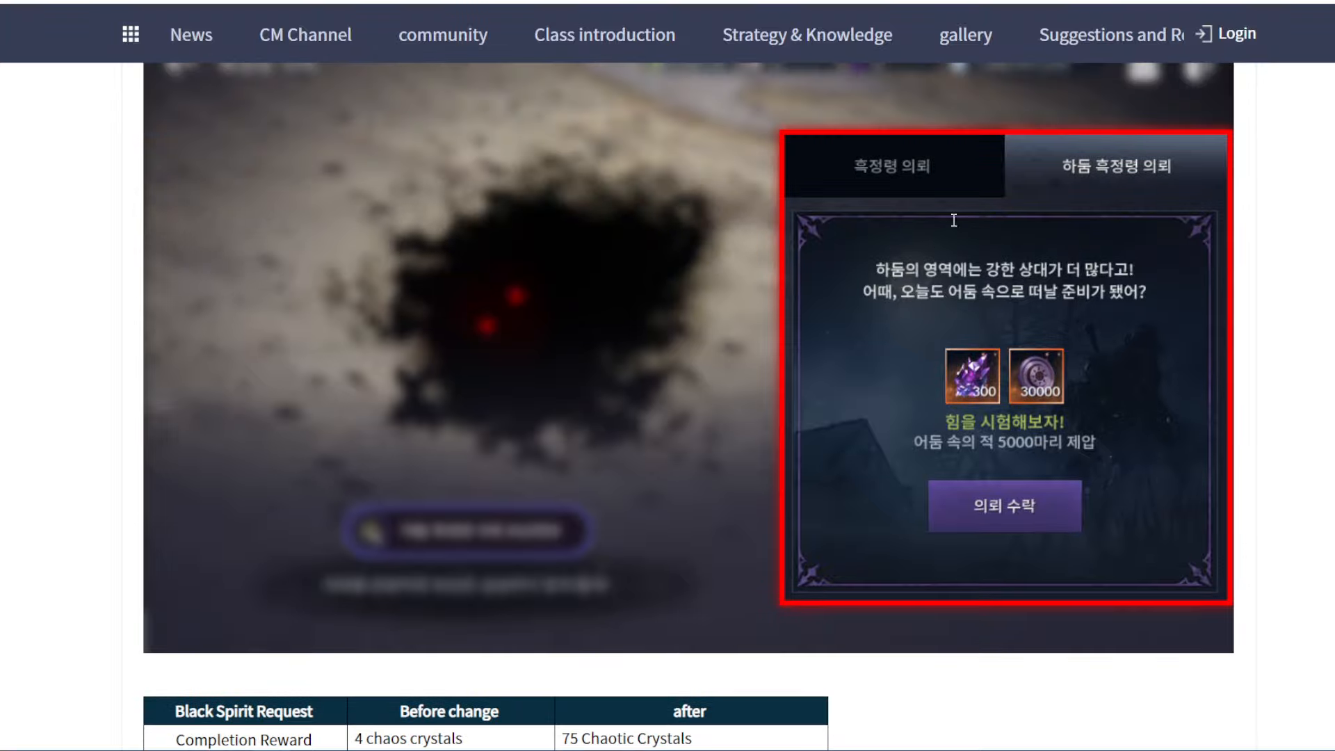
pyautogui.scroll(-3)
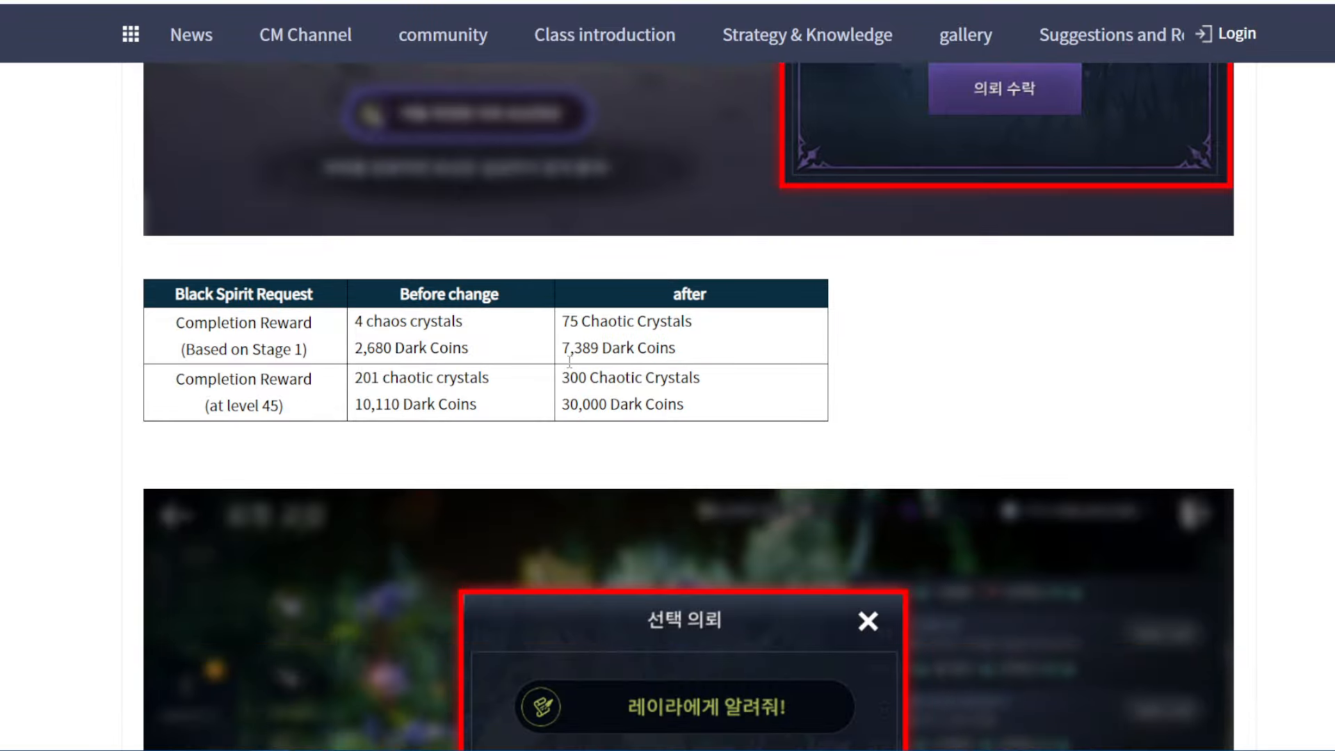
pyautogui.doubleClick(575, 376)
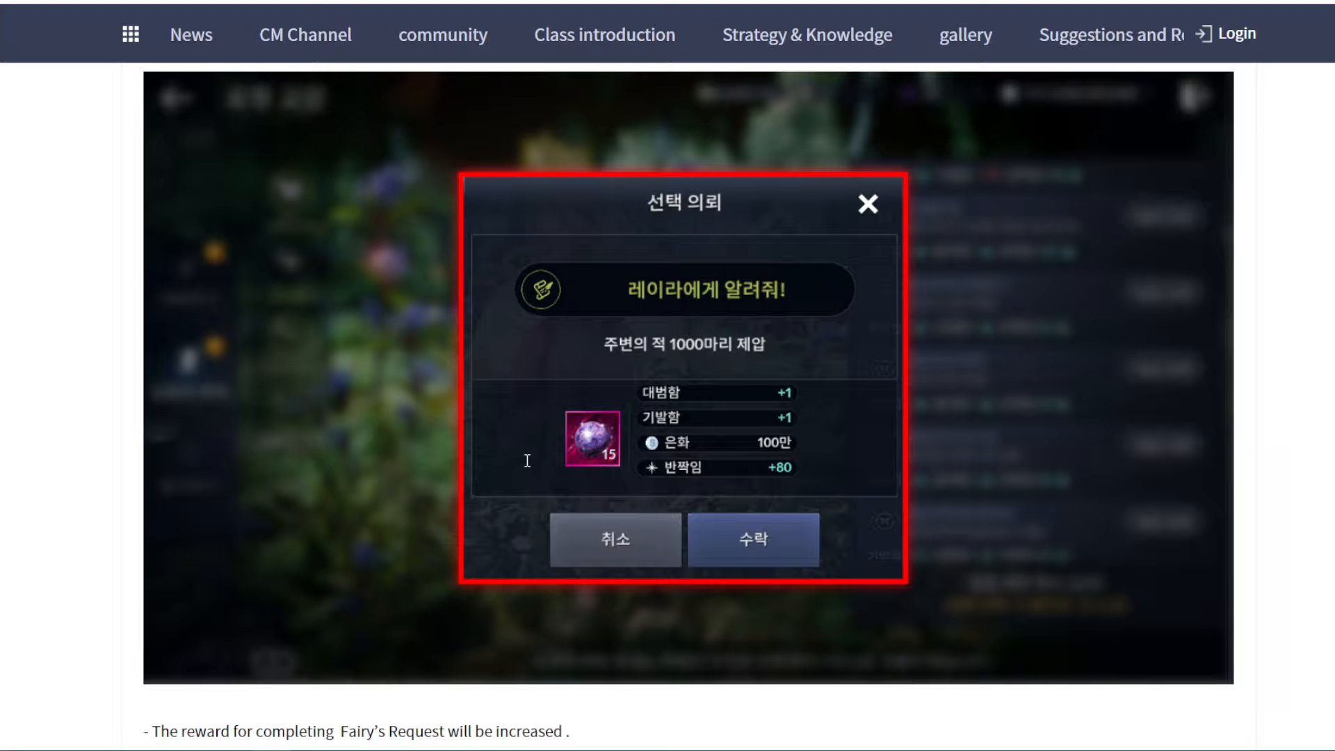
pyautogui.moveTo(522, 449)
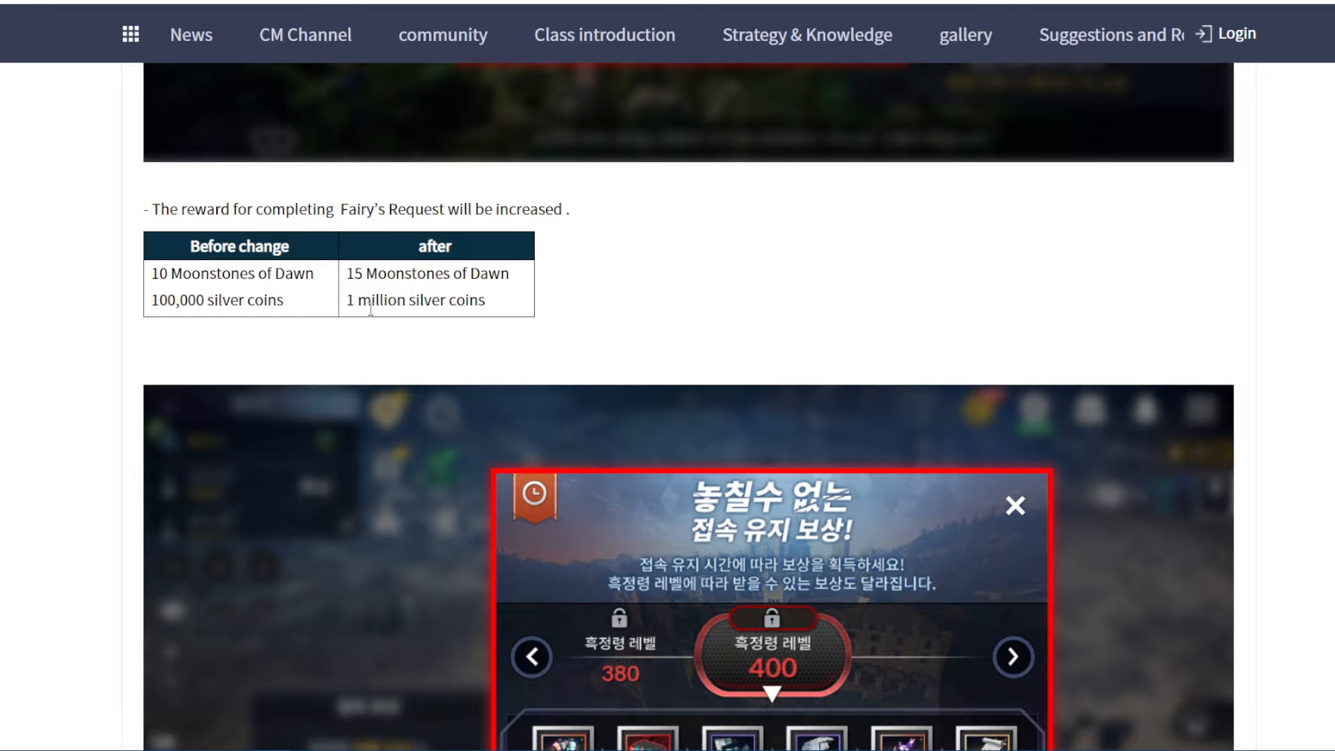
# Scroll through the Fairy's Request table to the daily login reward screenshot.
pyautogui.scroll(-3)
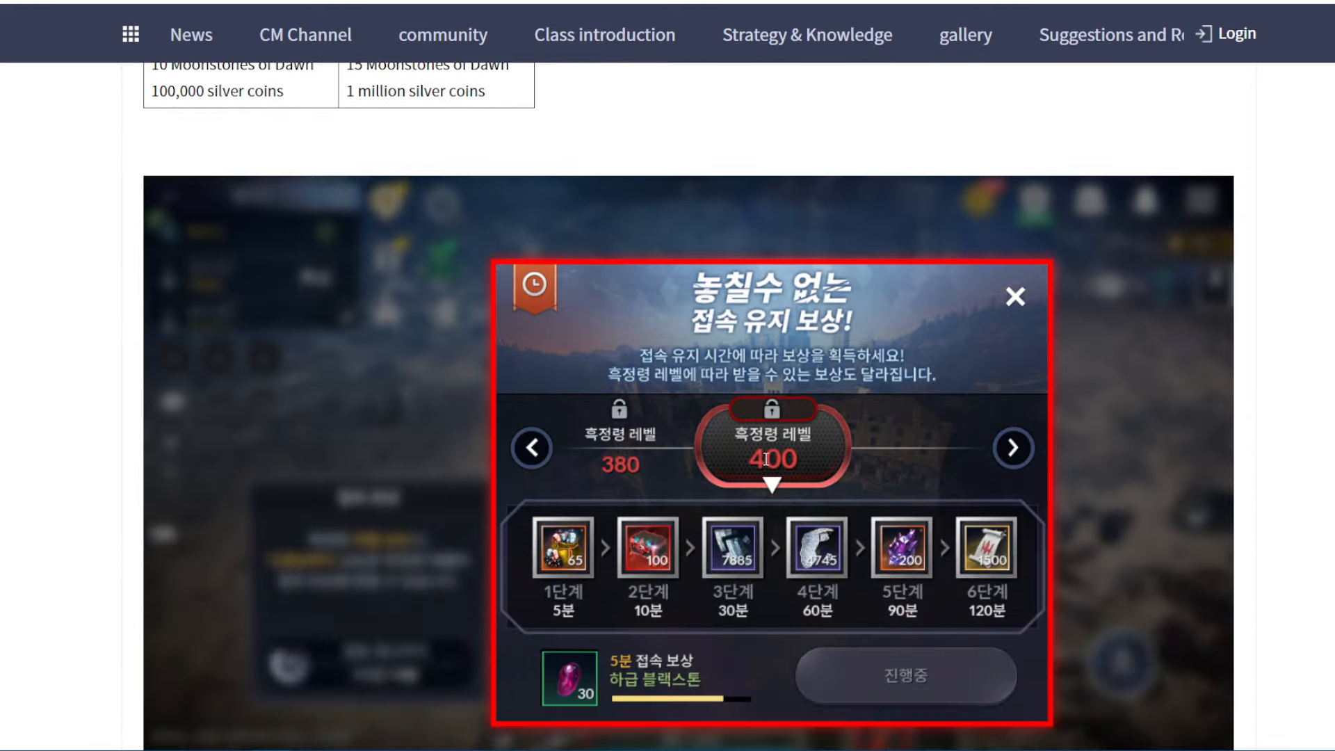
pyautogui.scroll(-3)
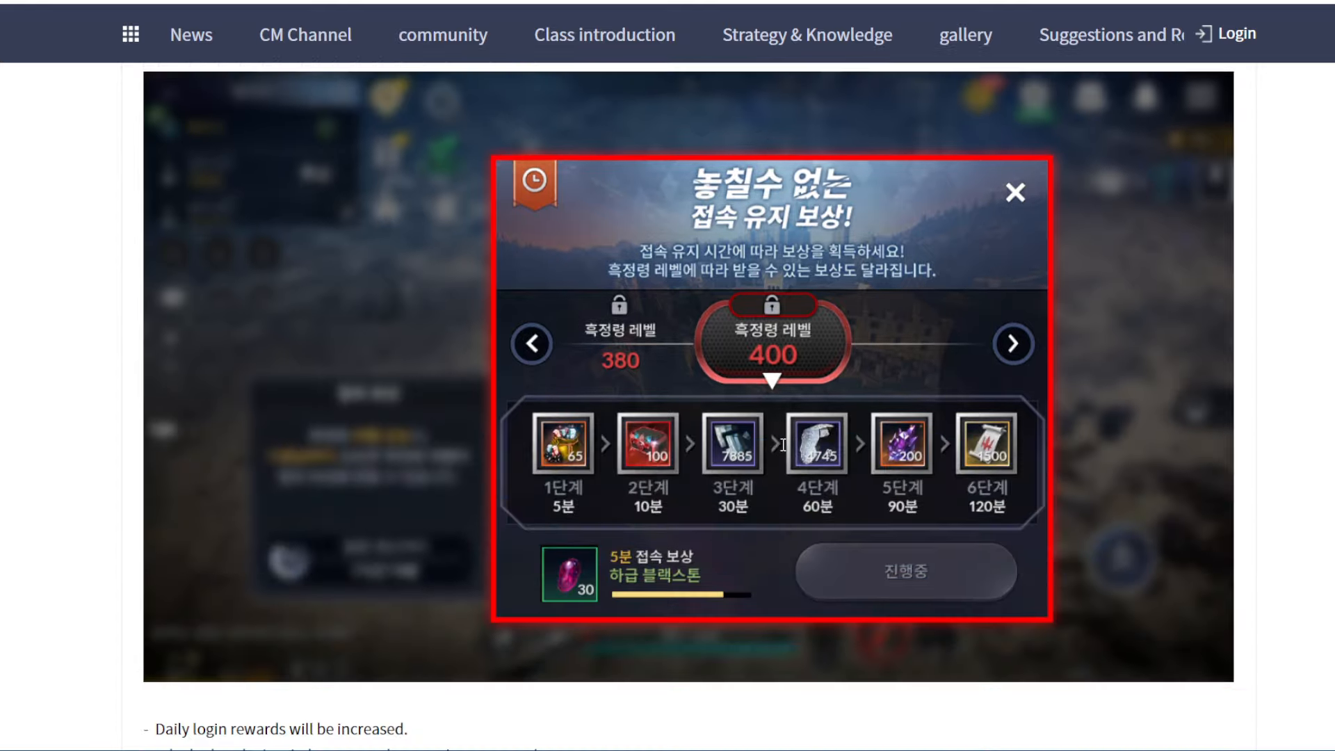
pyautogui.moveTo(893, 356)
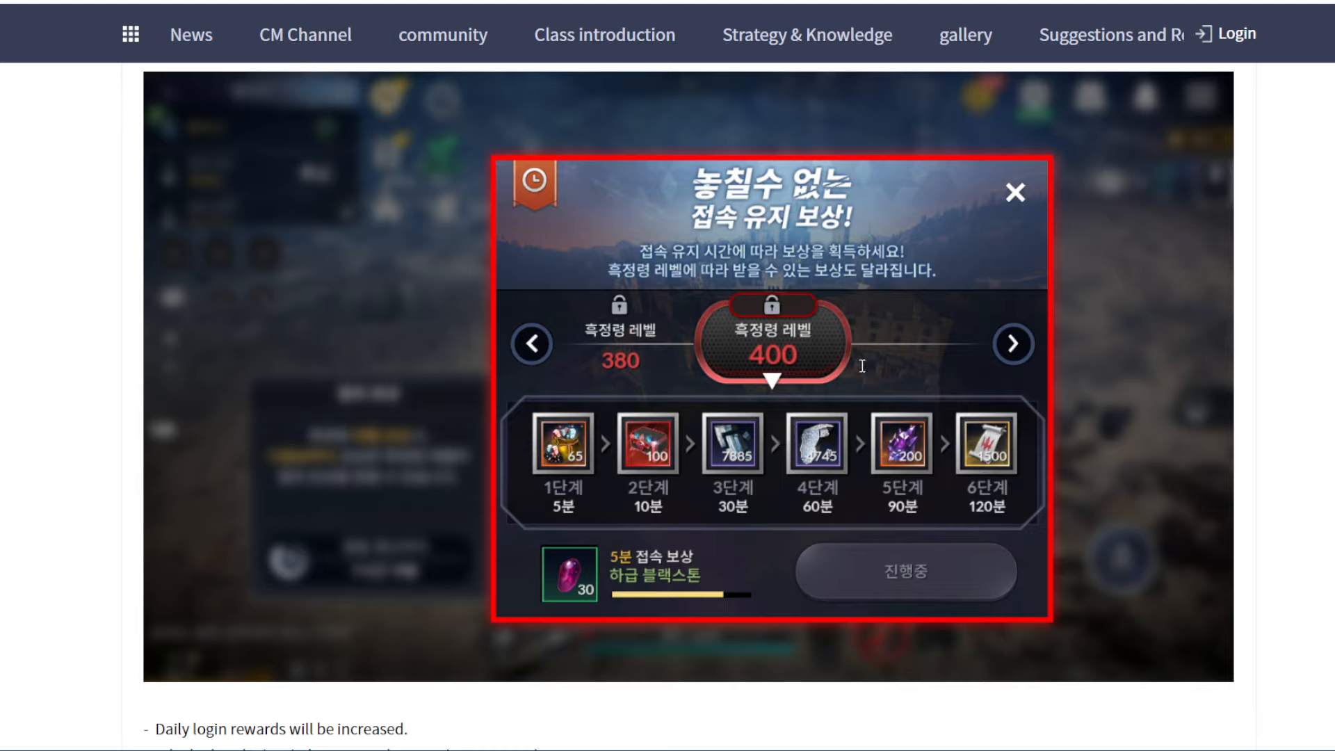
pyautogui.moveTo(858, 365)
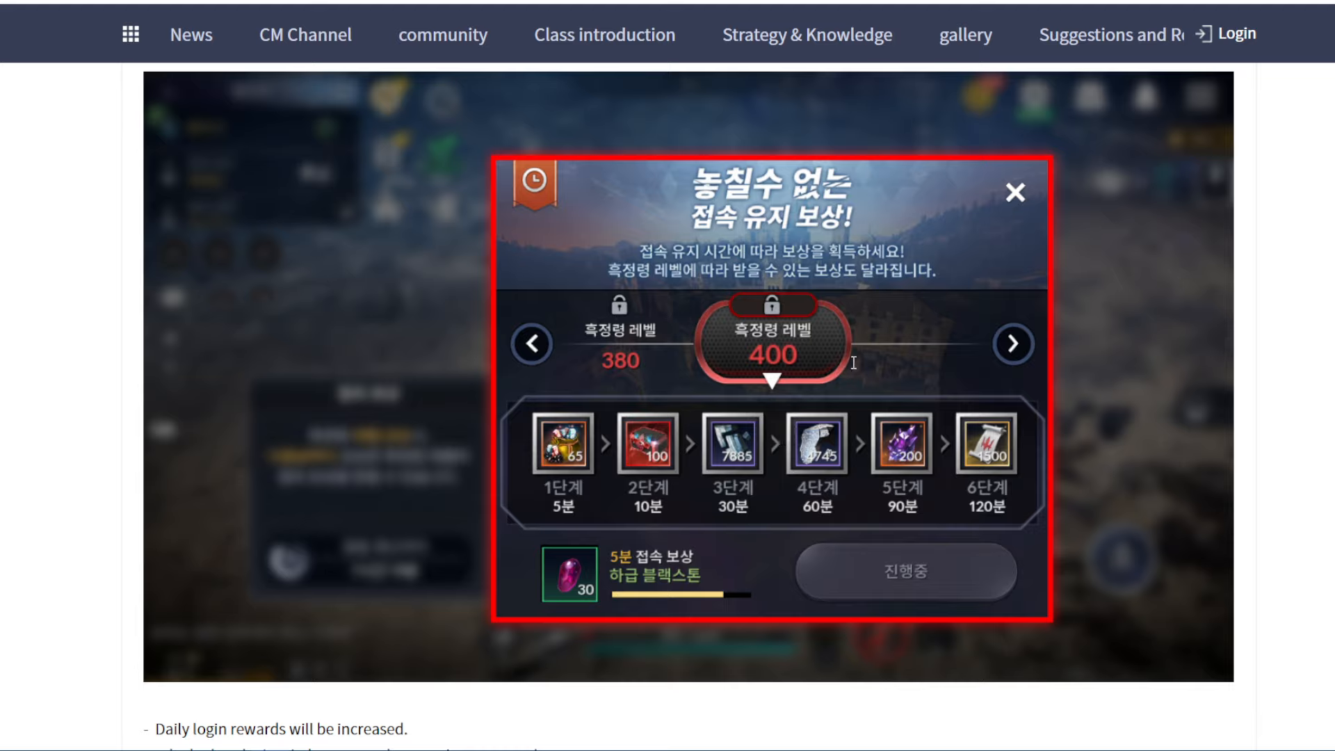
pyautogui.scroll(-3)
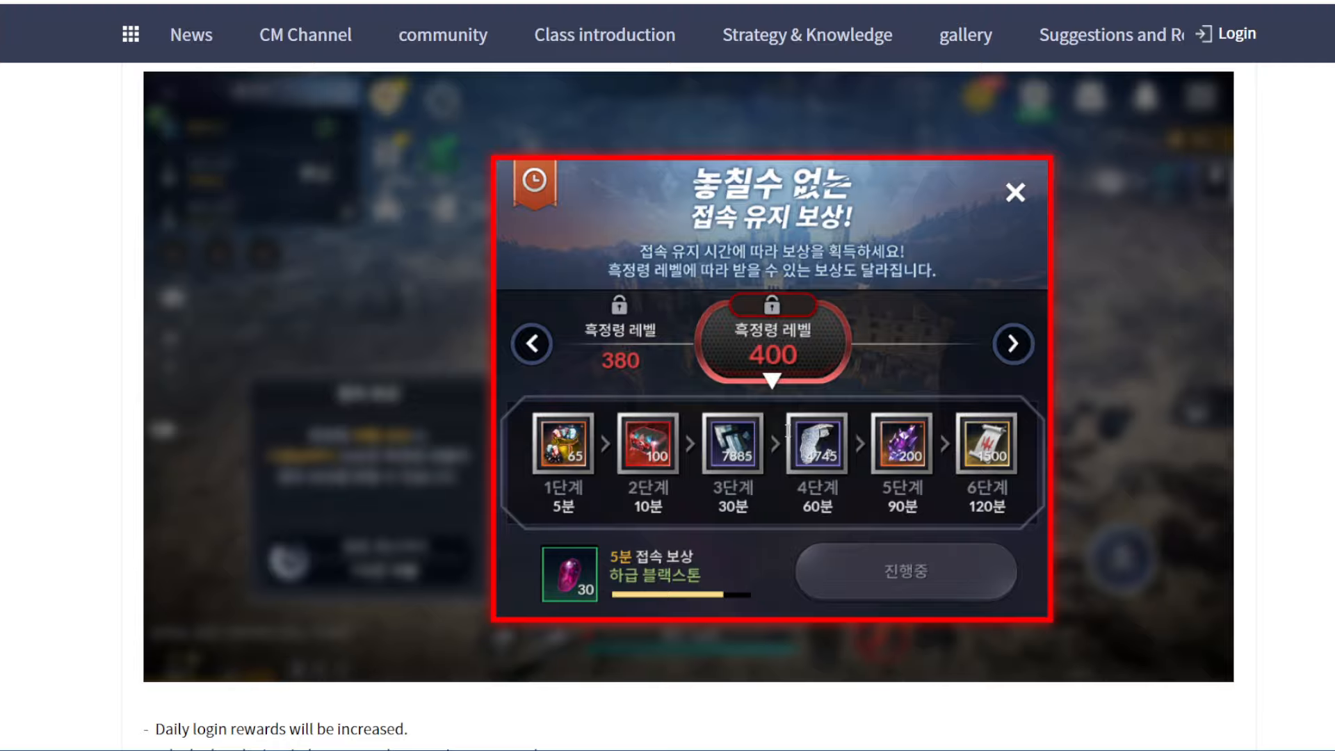
pyautogui.scroll(-3)
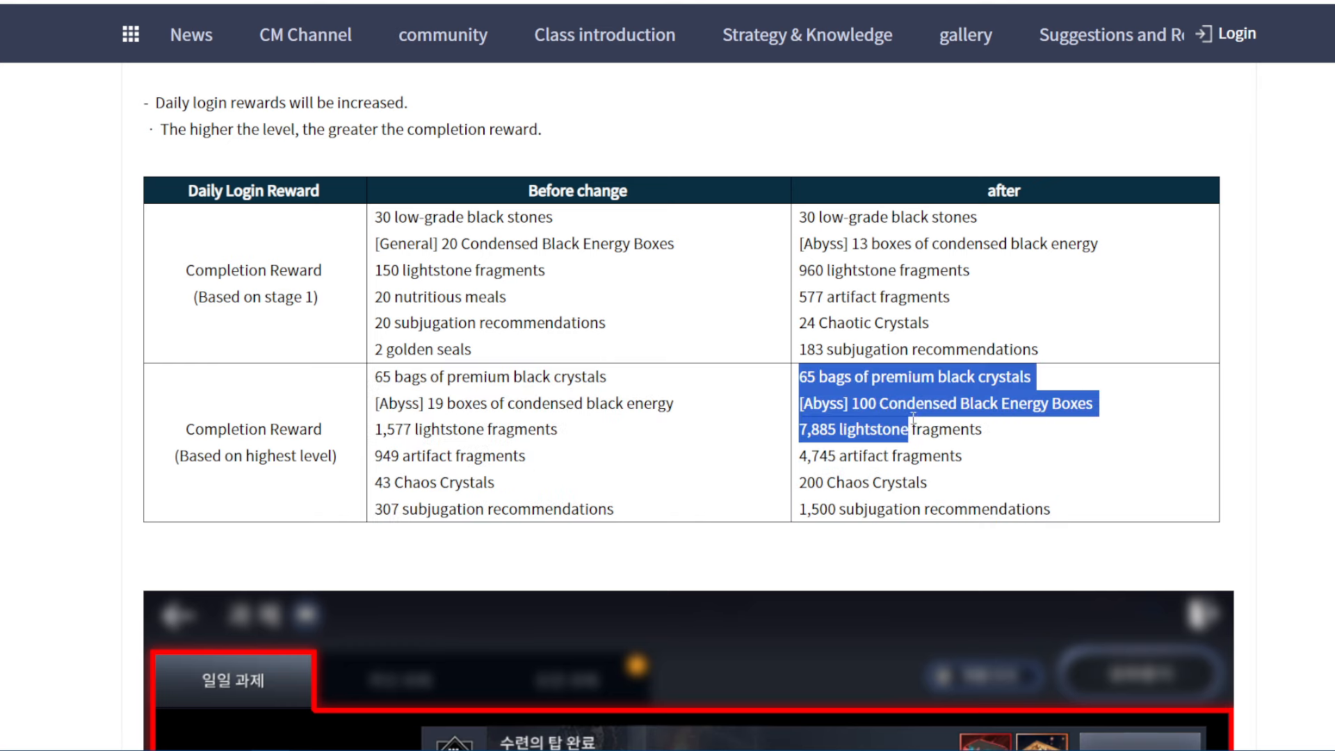
pyautogui.moveTo(911, 430); pyautogui.dragTo(1052, 509)
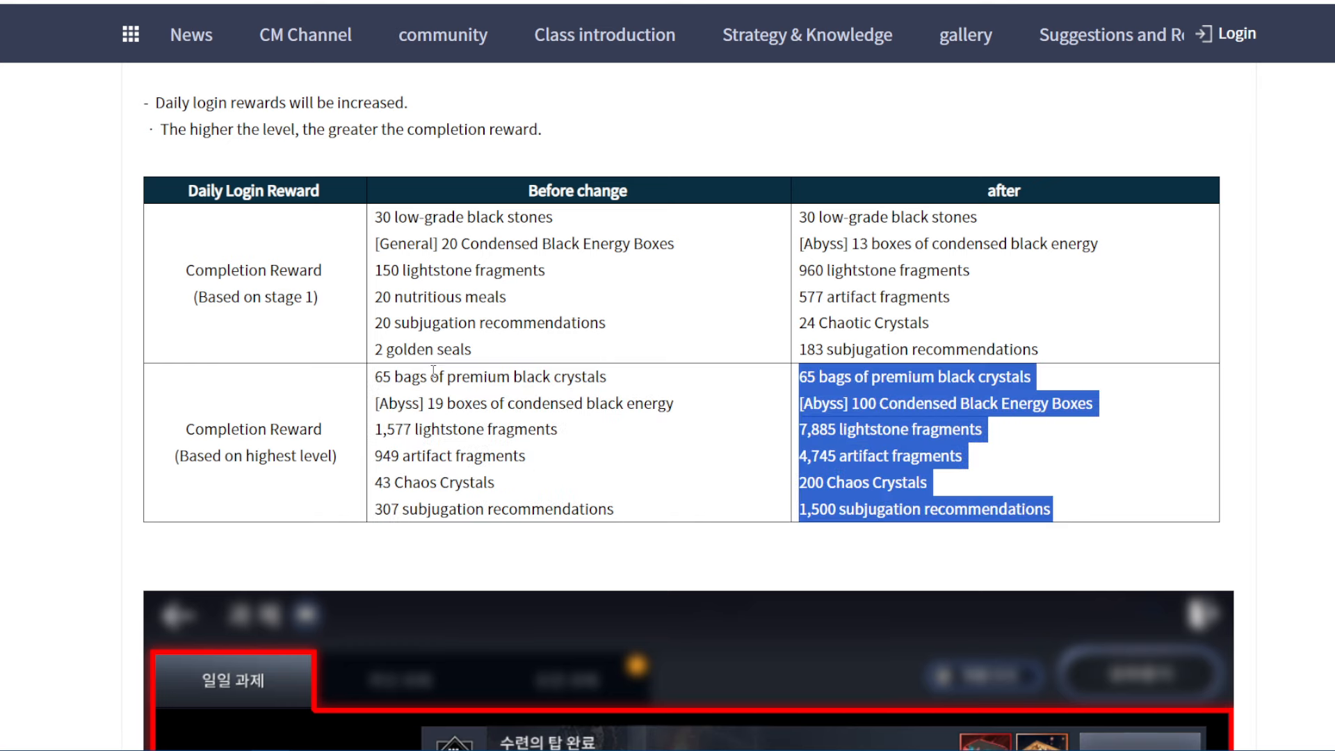
pyautogui.moveTo(559, 412)
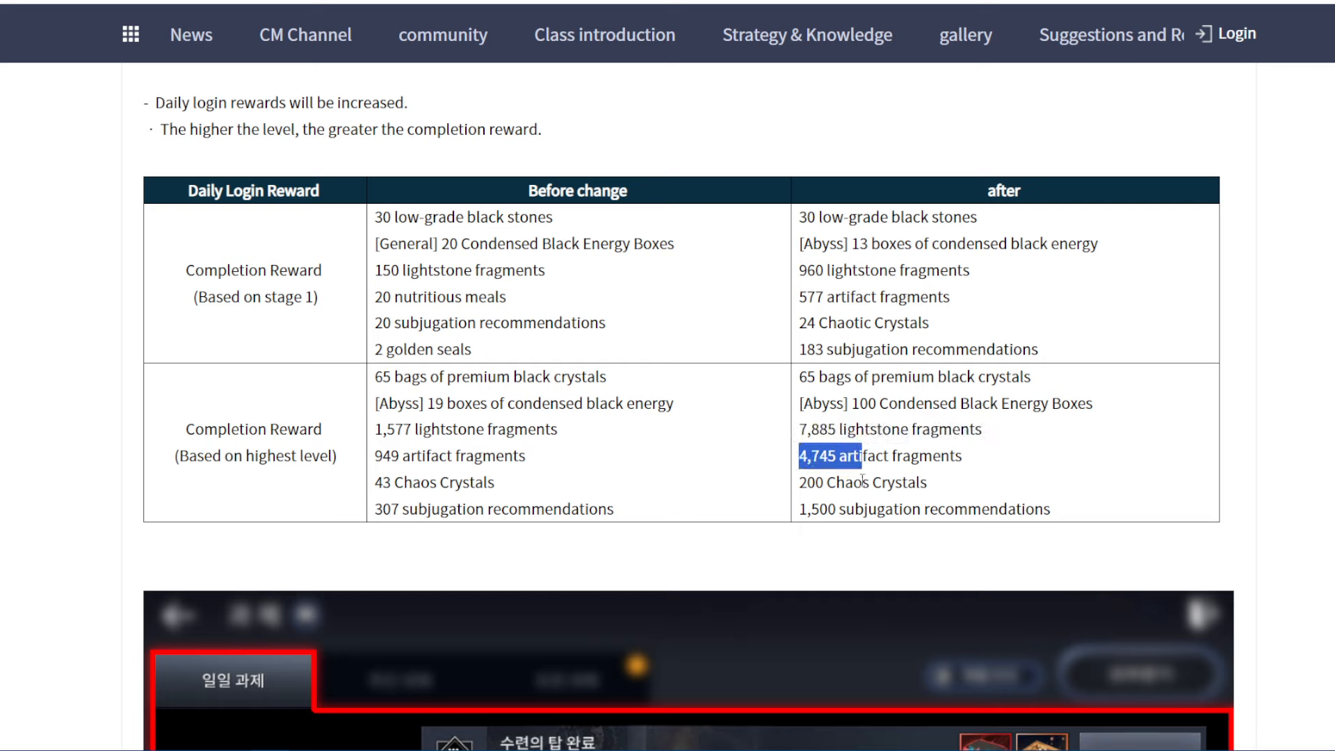
pyautogui.moveTo(831, 492)
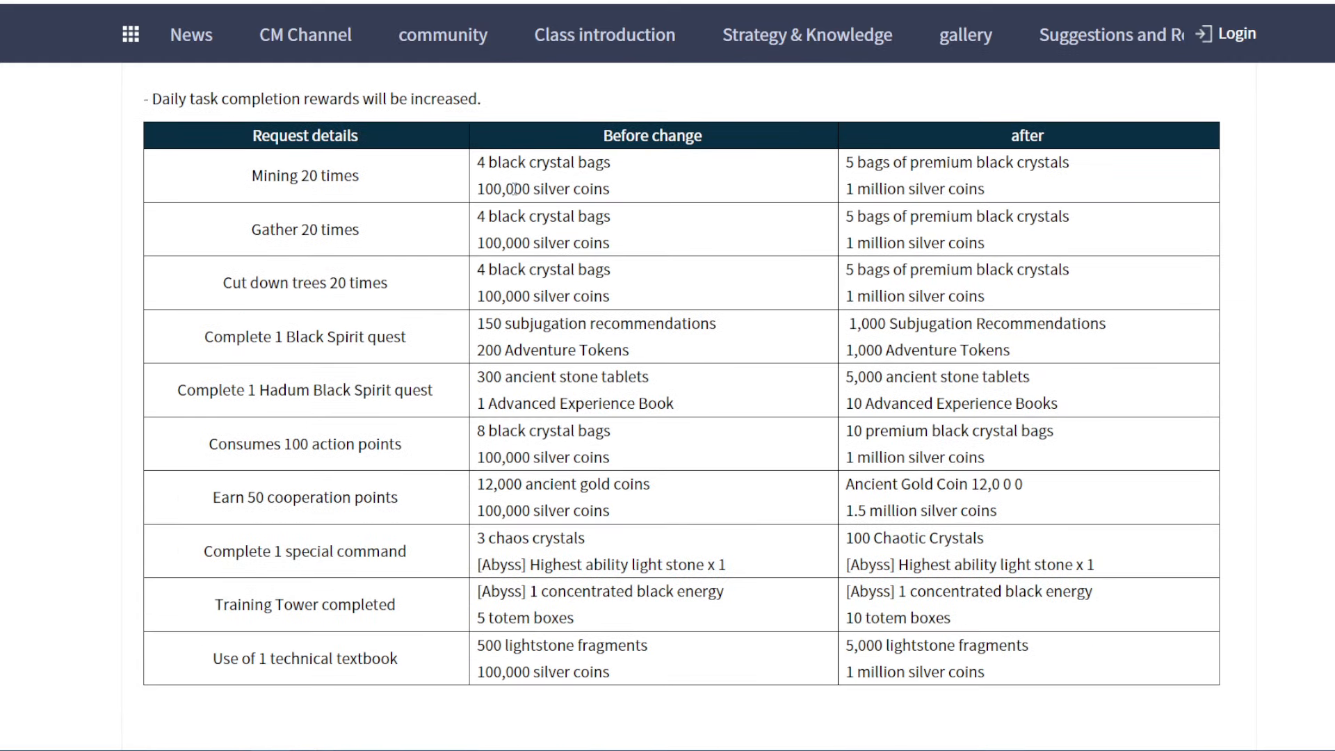
pyautogui.moveTo(317, 203)
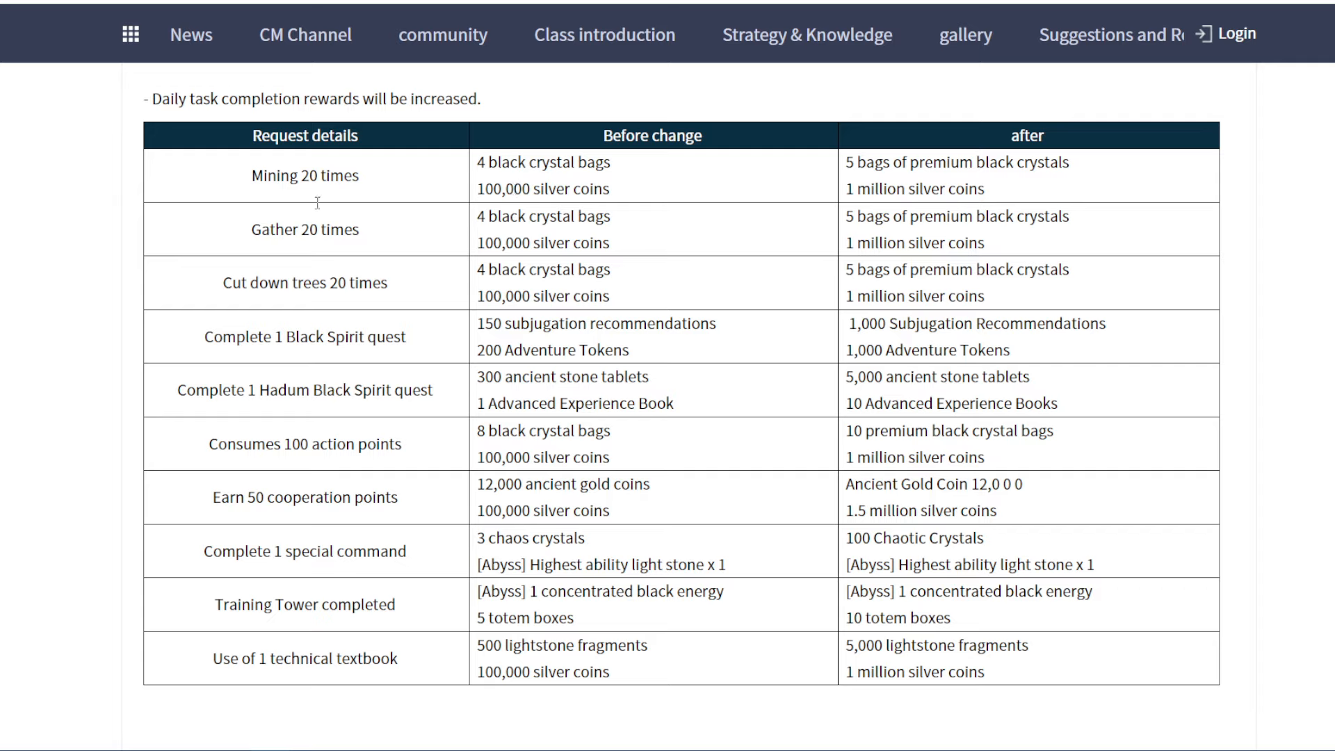
pyautogui.moveTo(836, 206)
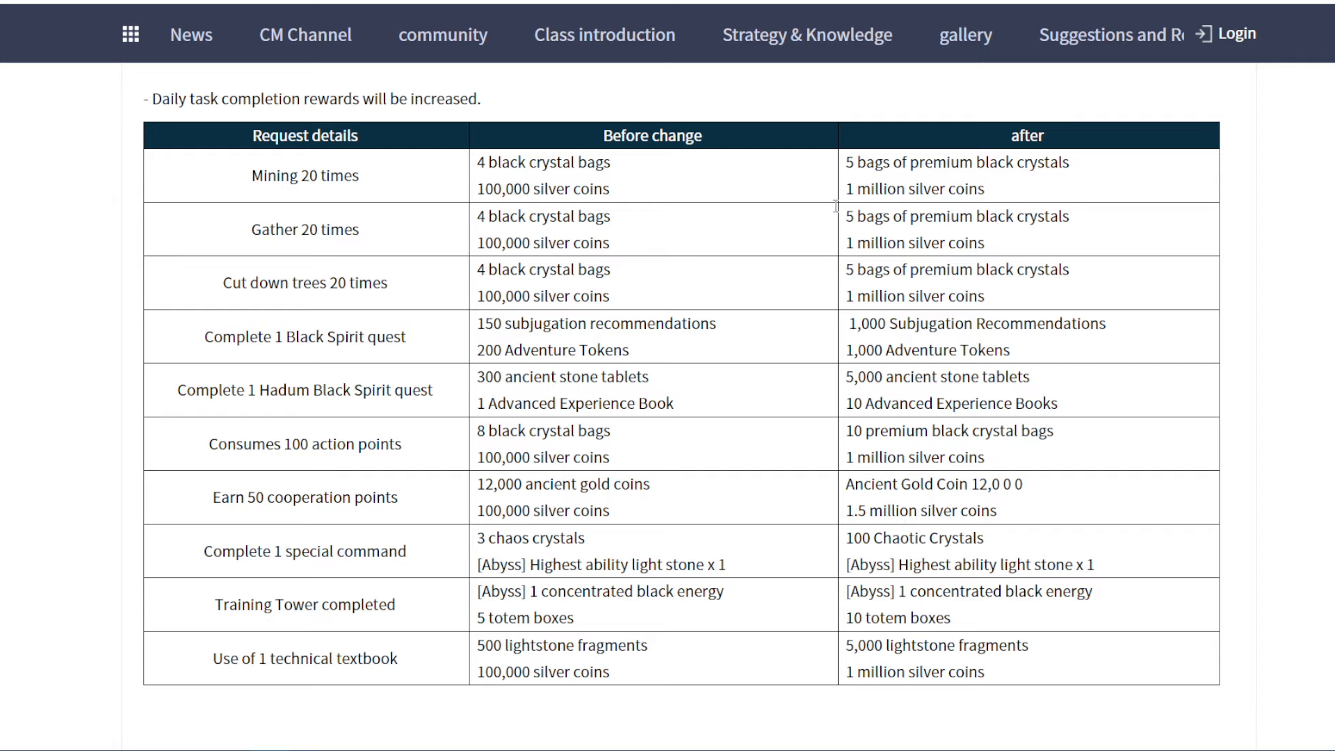
# Scroll down to review the daily task completion rewards table.
pyautogui.moveTo(848, 162); pyautogui.dragTo(983, 189)
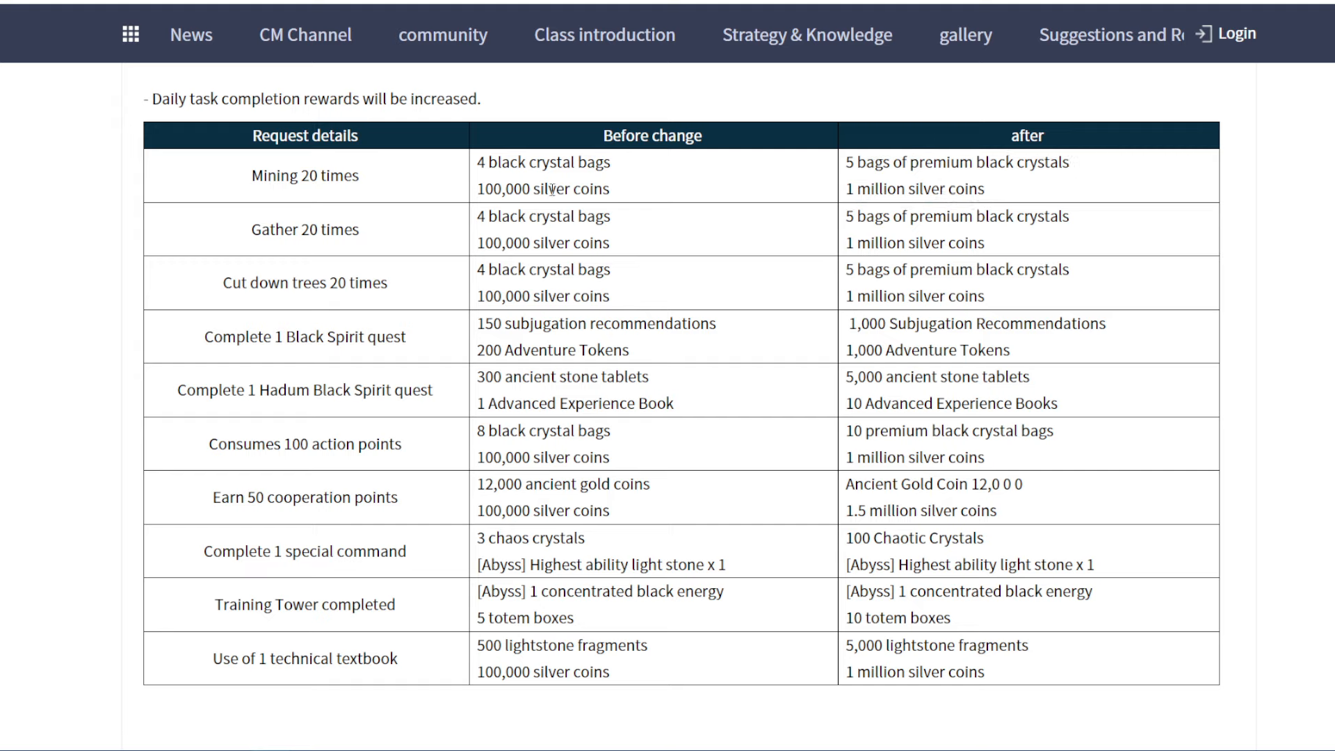
pyautogui.moveTo(725, 278)
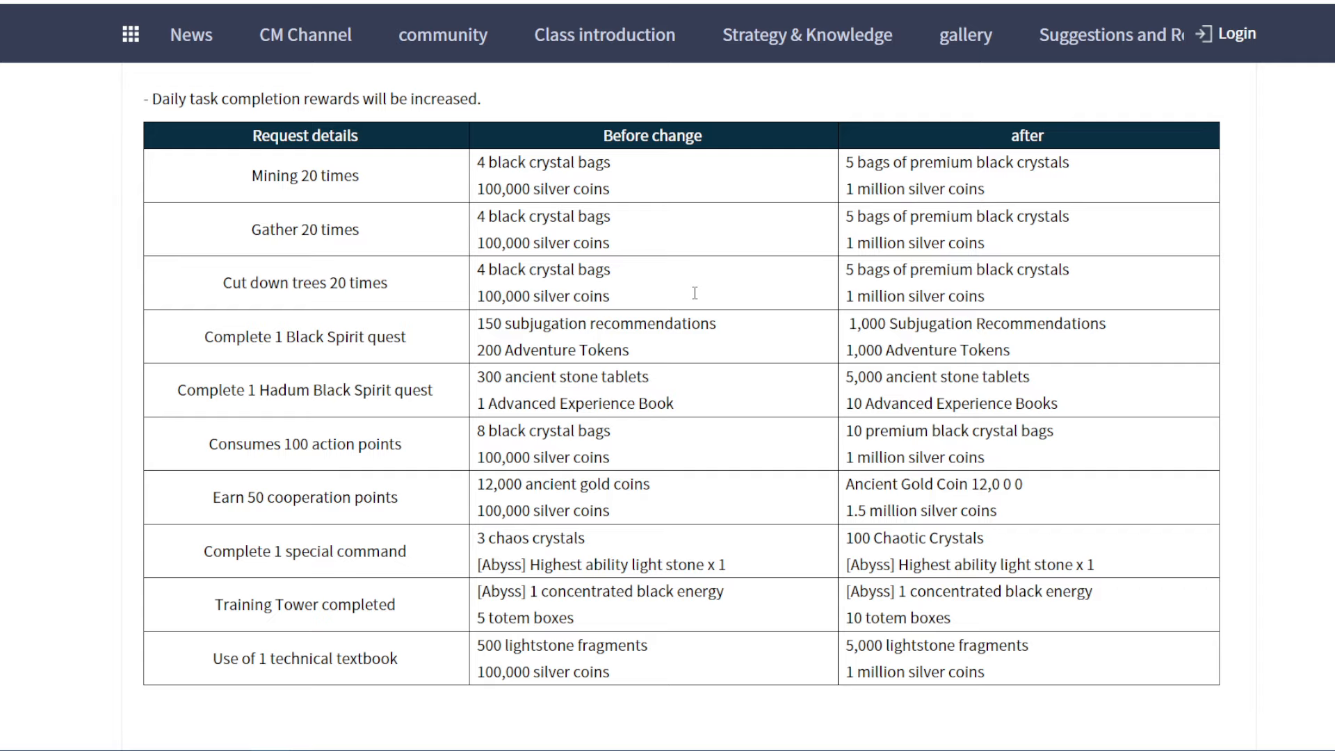
pyautogui.moveTo(915, 498)
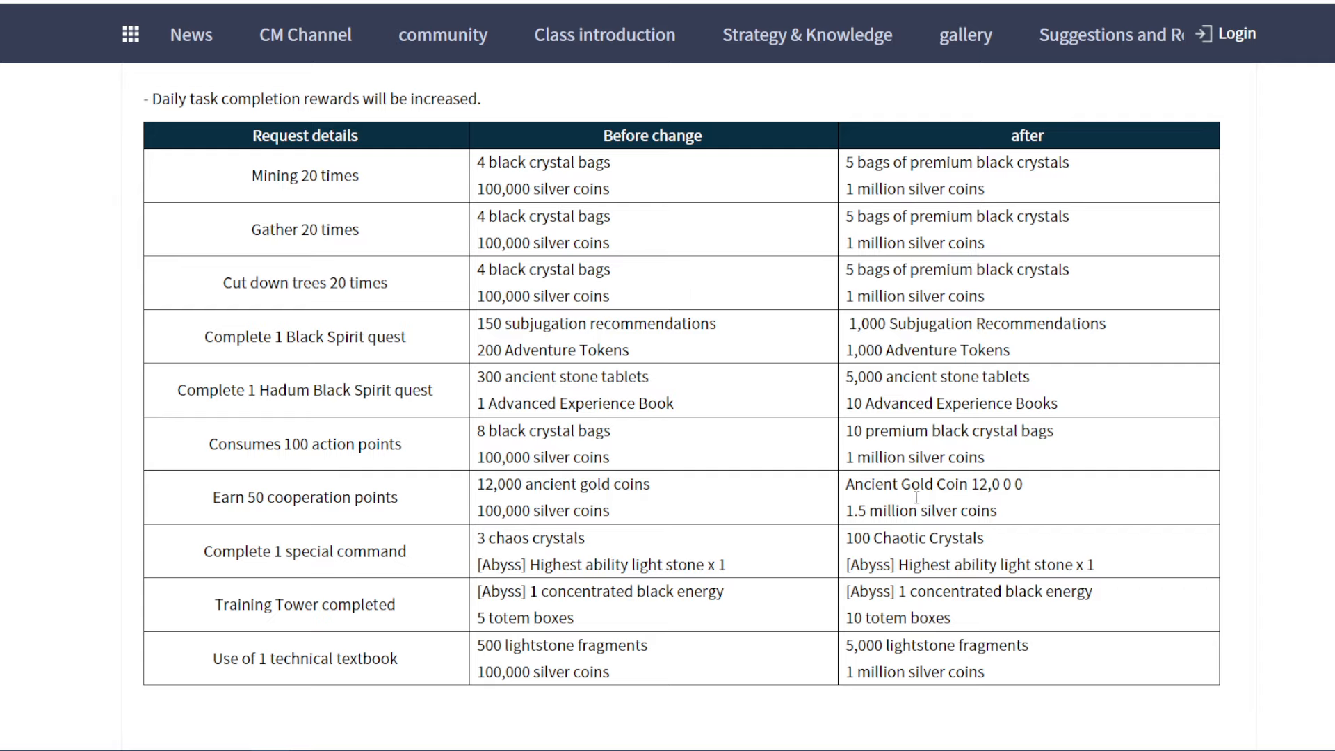
pyautogui.scroll(-3)
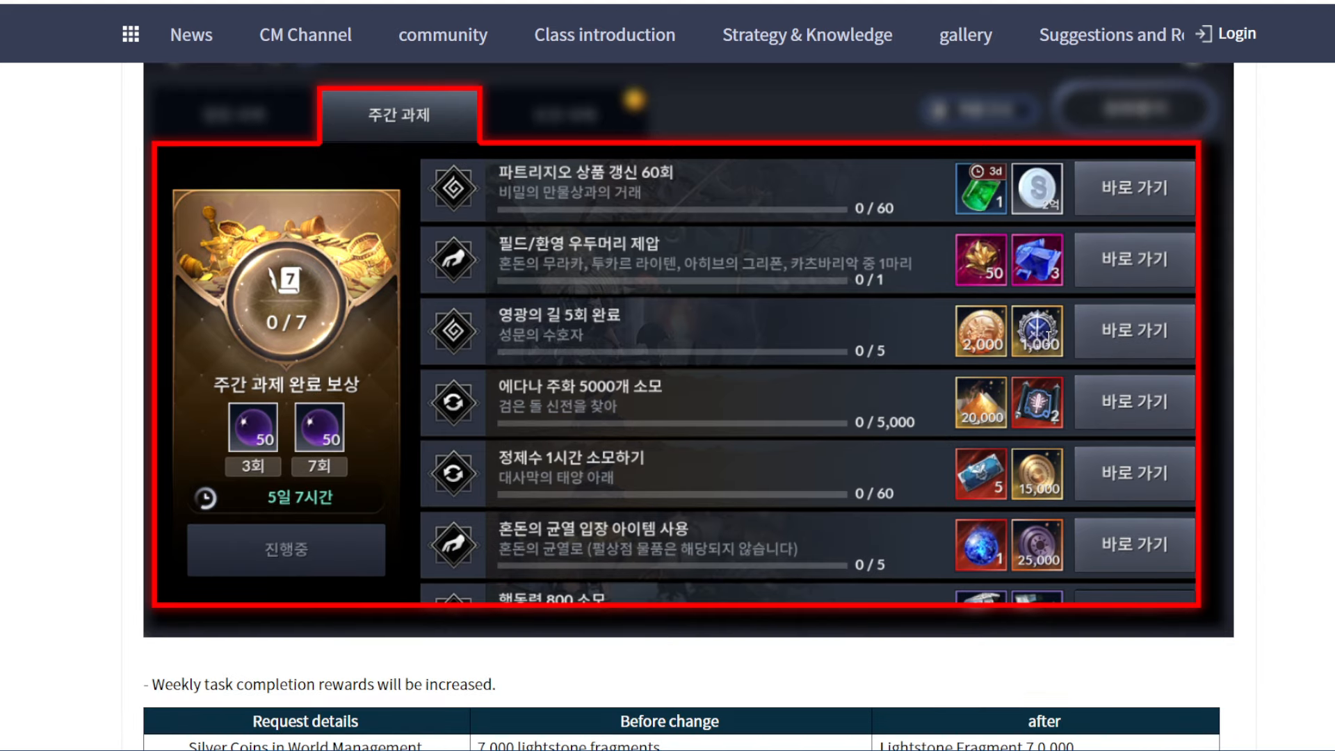
pyautogui.moveTo(1040, 315)
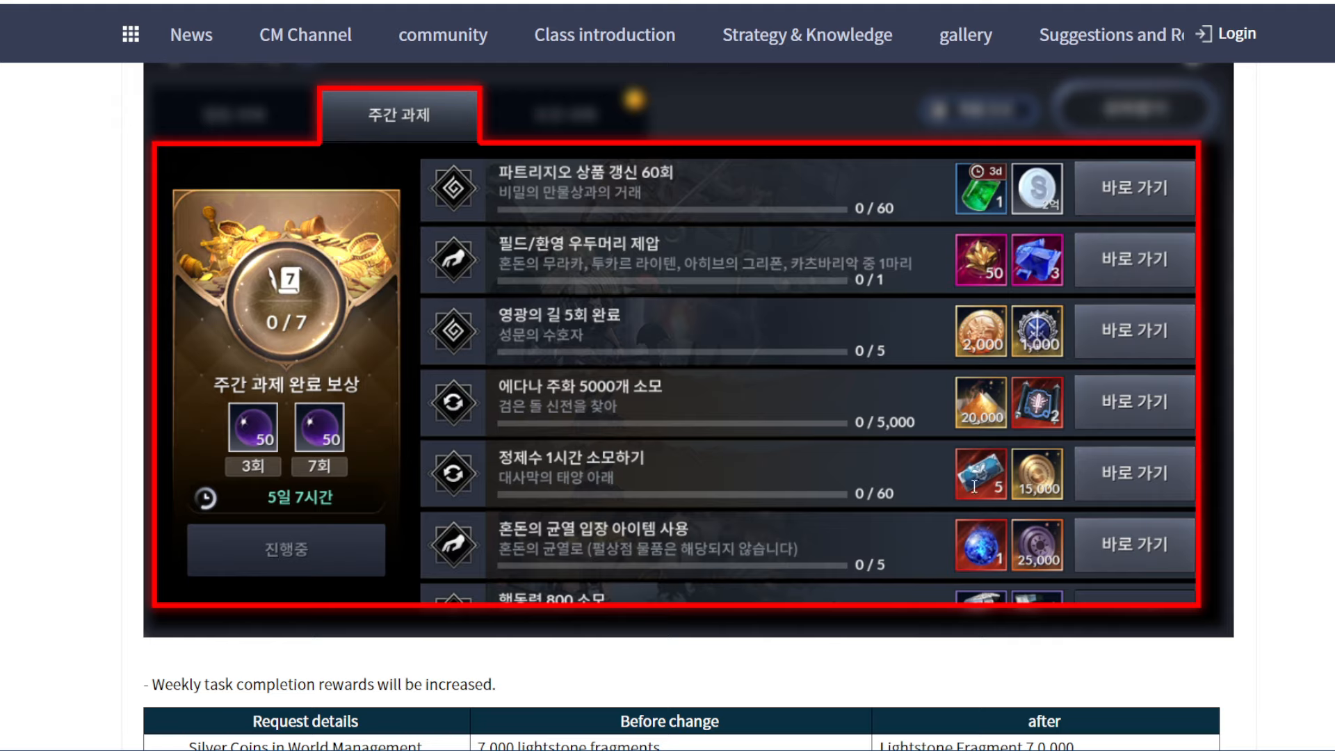
# Scroll to the weekly task reward table and mark the 15,000 Edana Coins reward.
pyautogui.scroll(-3)
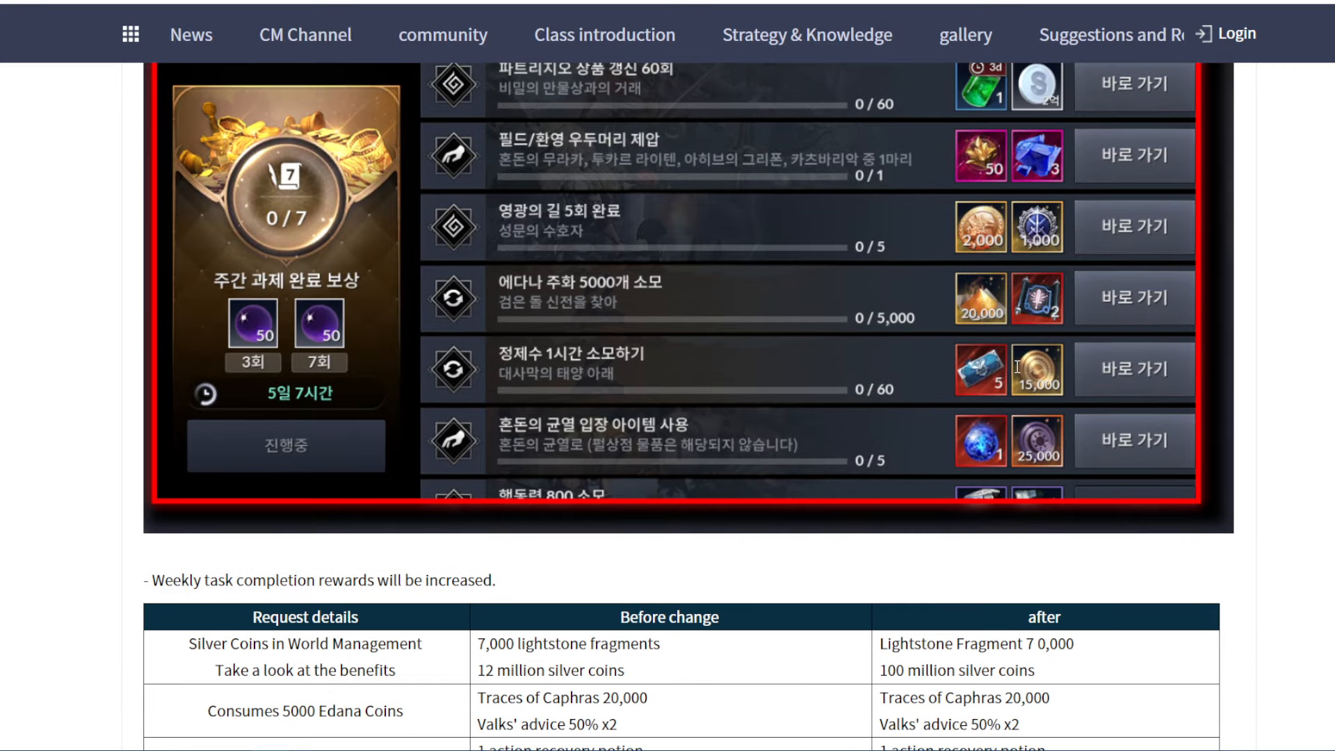
pyautogui.scroll(-3)
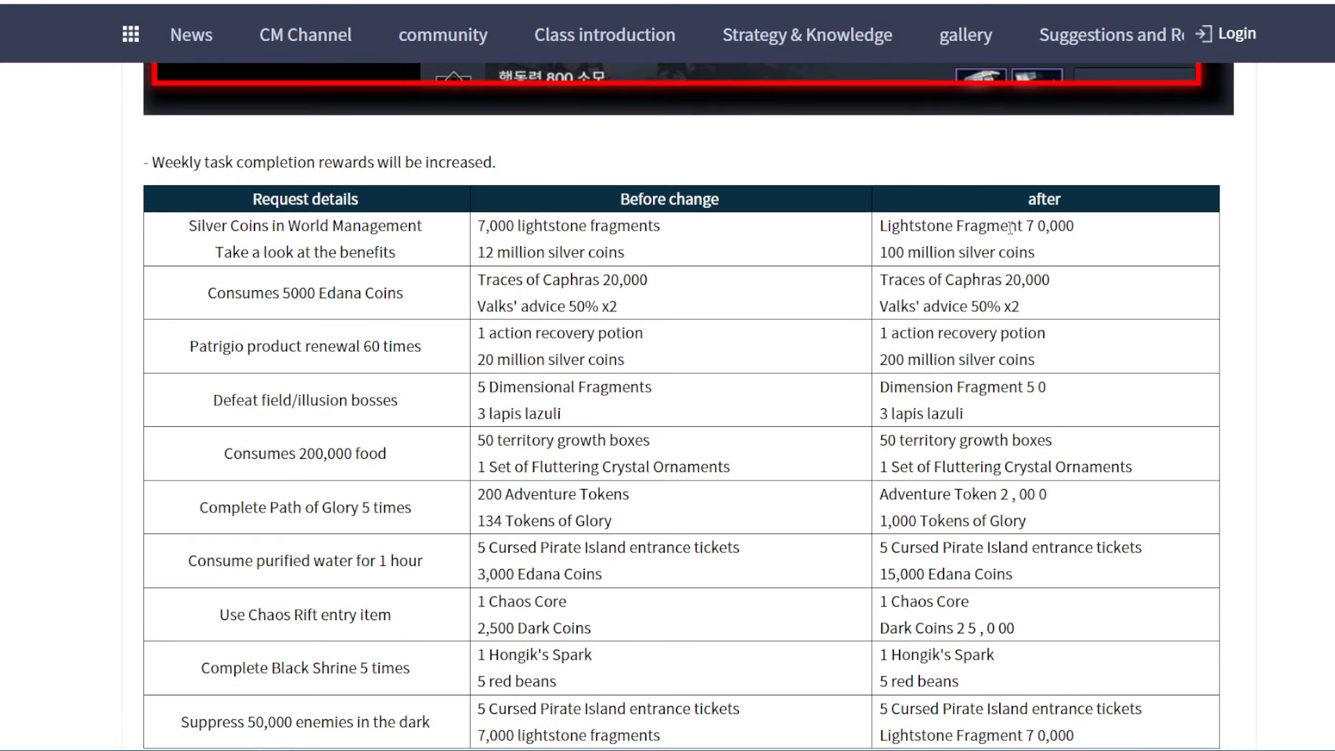
pyautogui.scroll(-3)
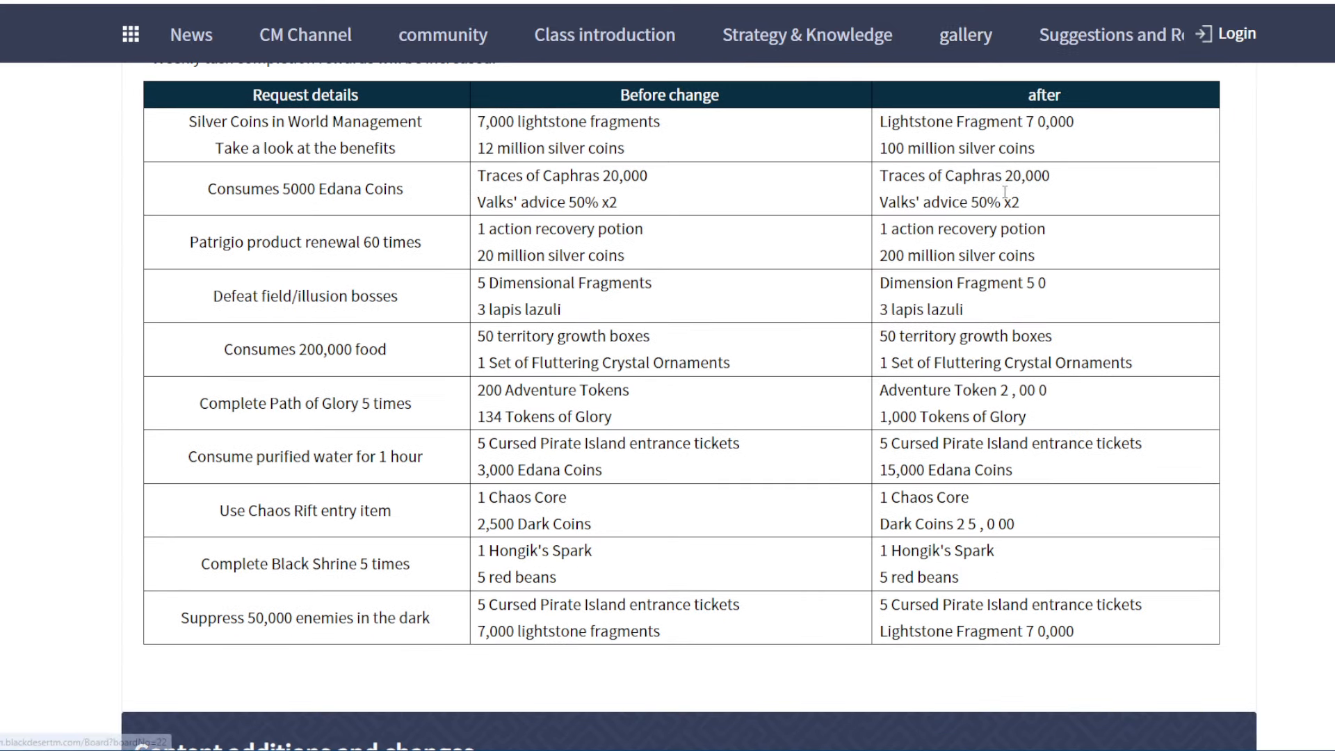
pyautogui.moveTo(758, 519)
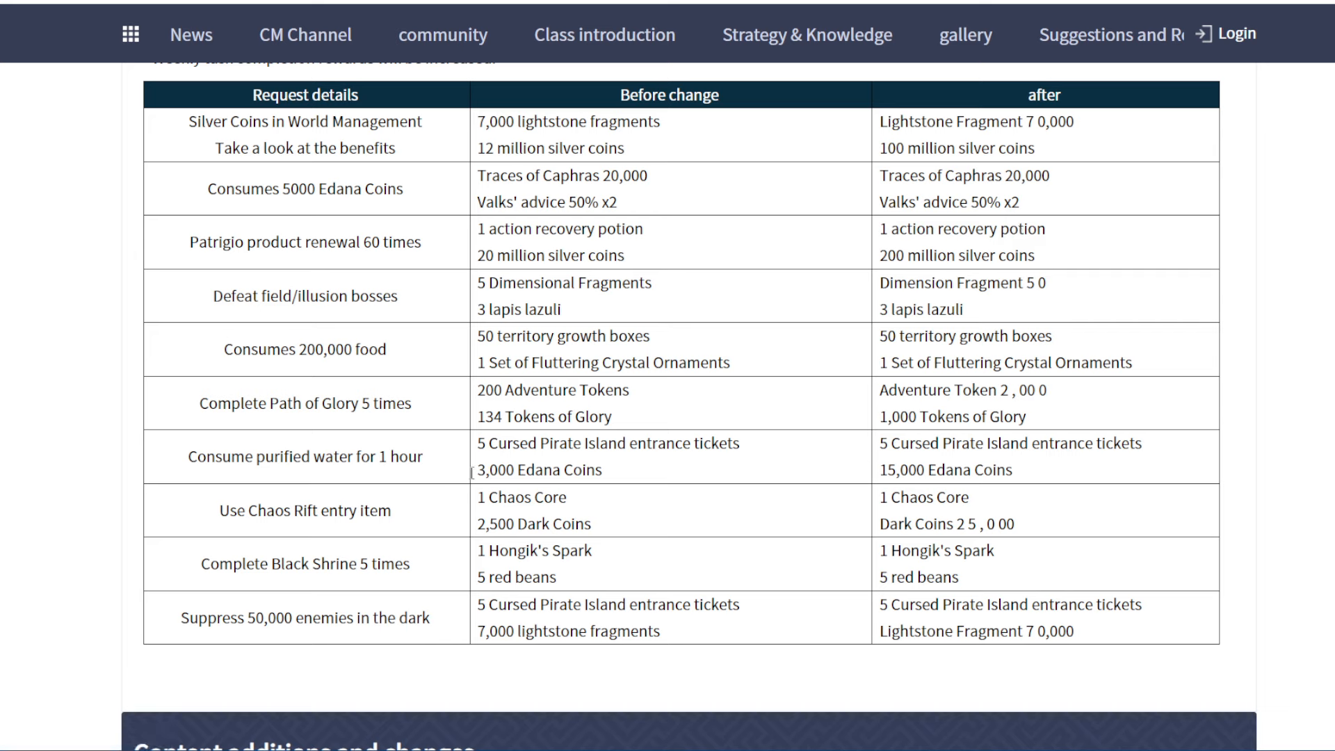
pyautogui.doubleClick(946, 469)
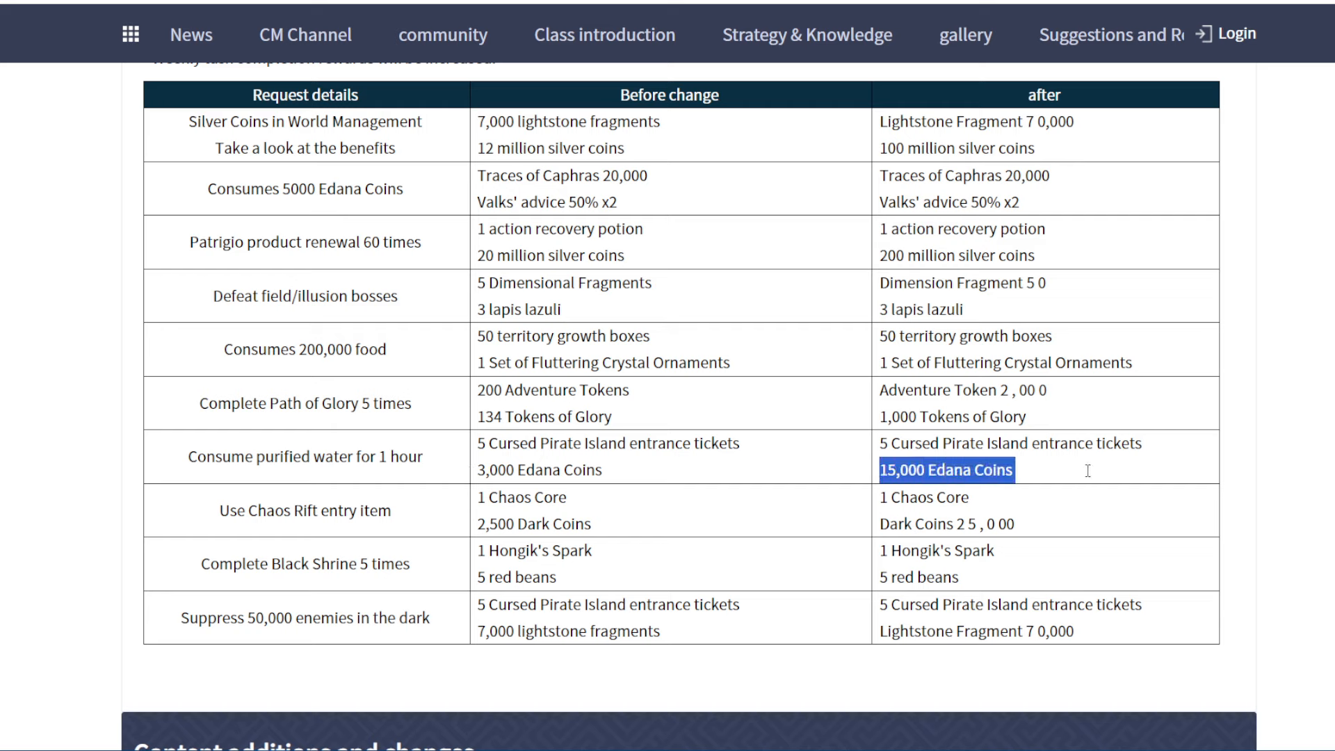
pyautogui.moveTo(588, 206)
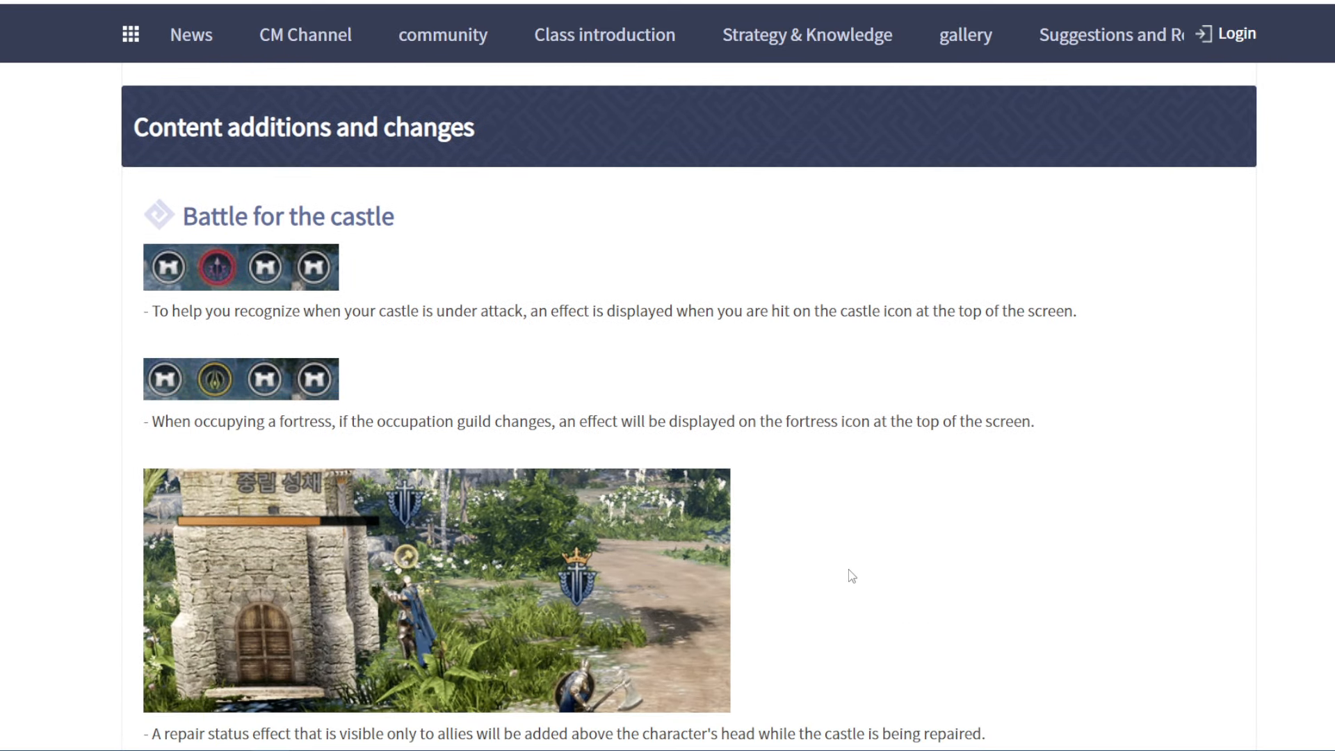
# Scroll past content additions and error fixes to the traces of battle advance notice, marking July 2nd.
pyautogui.scroll(-3)
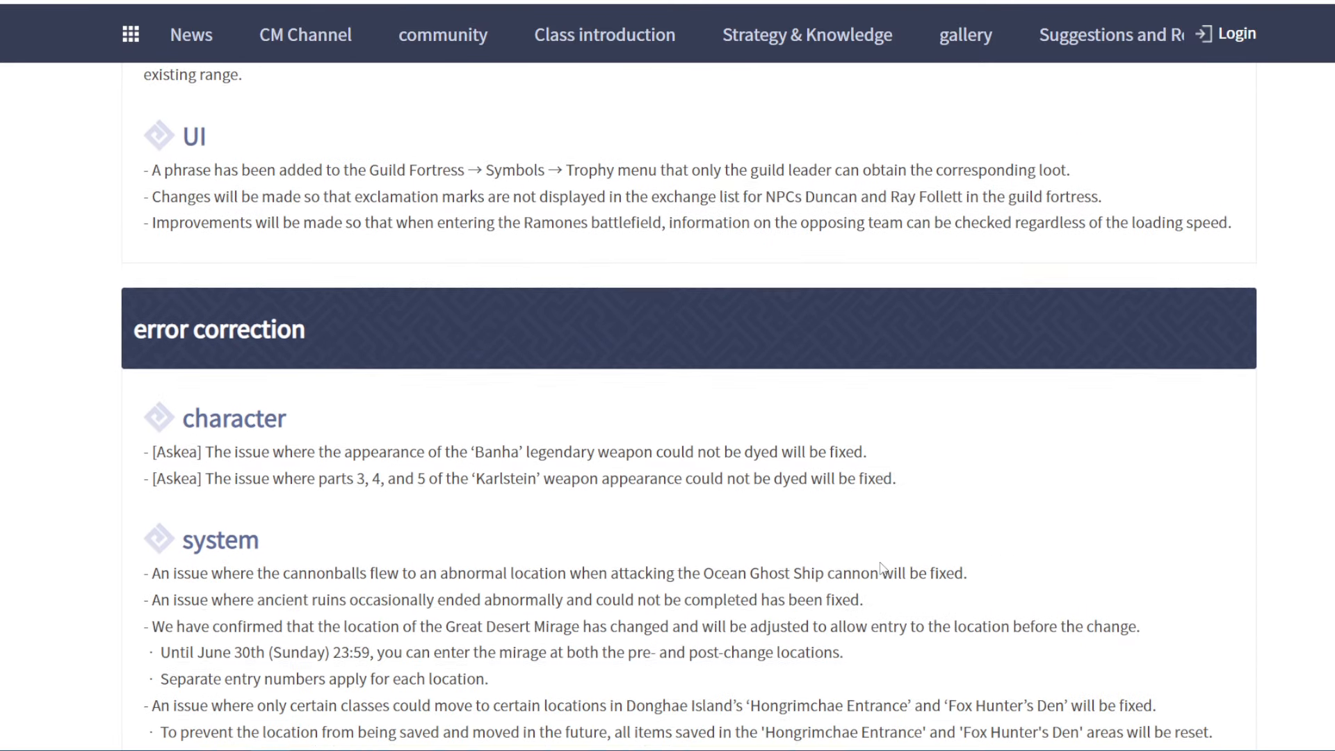
pyautogui.scroll(-3)
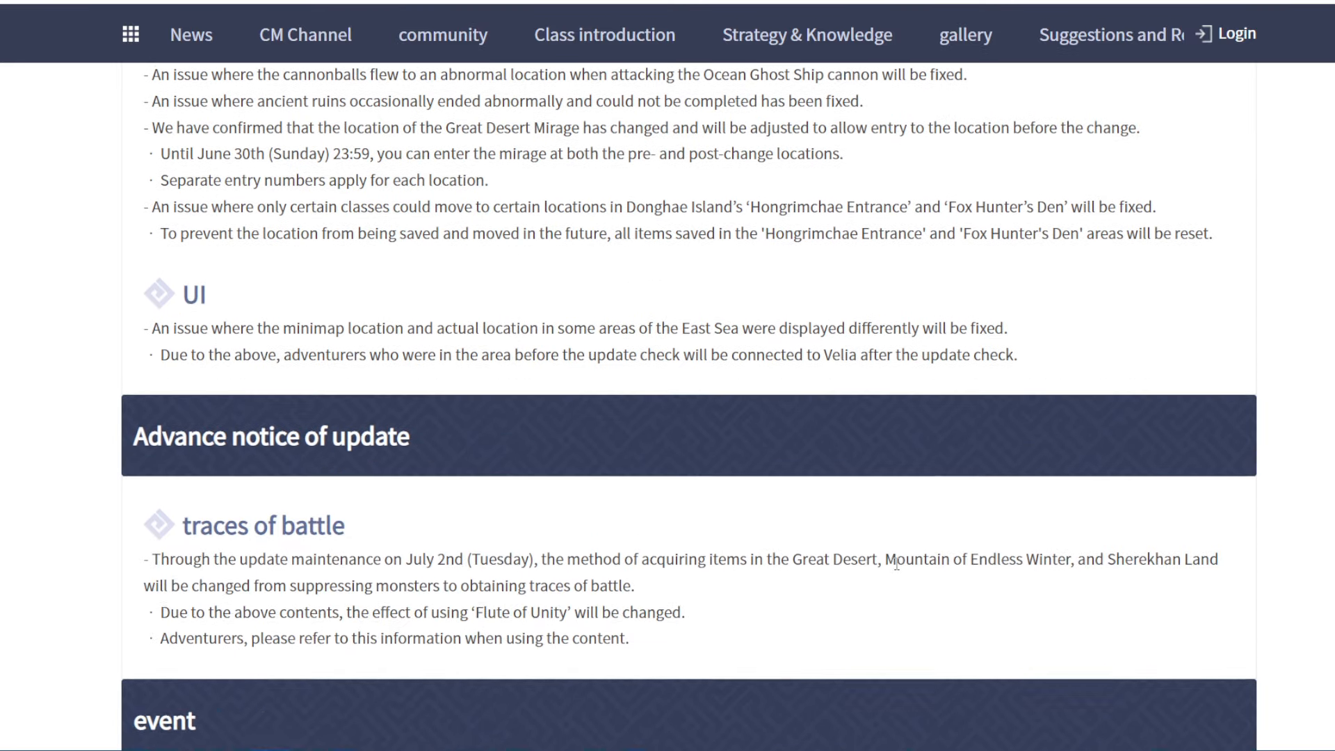
pyautogui.scroll(-3)
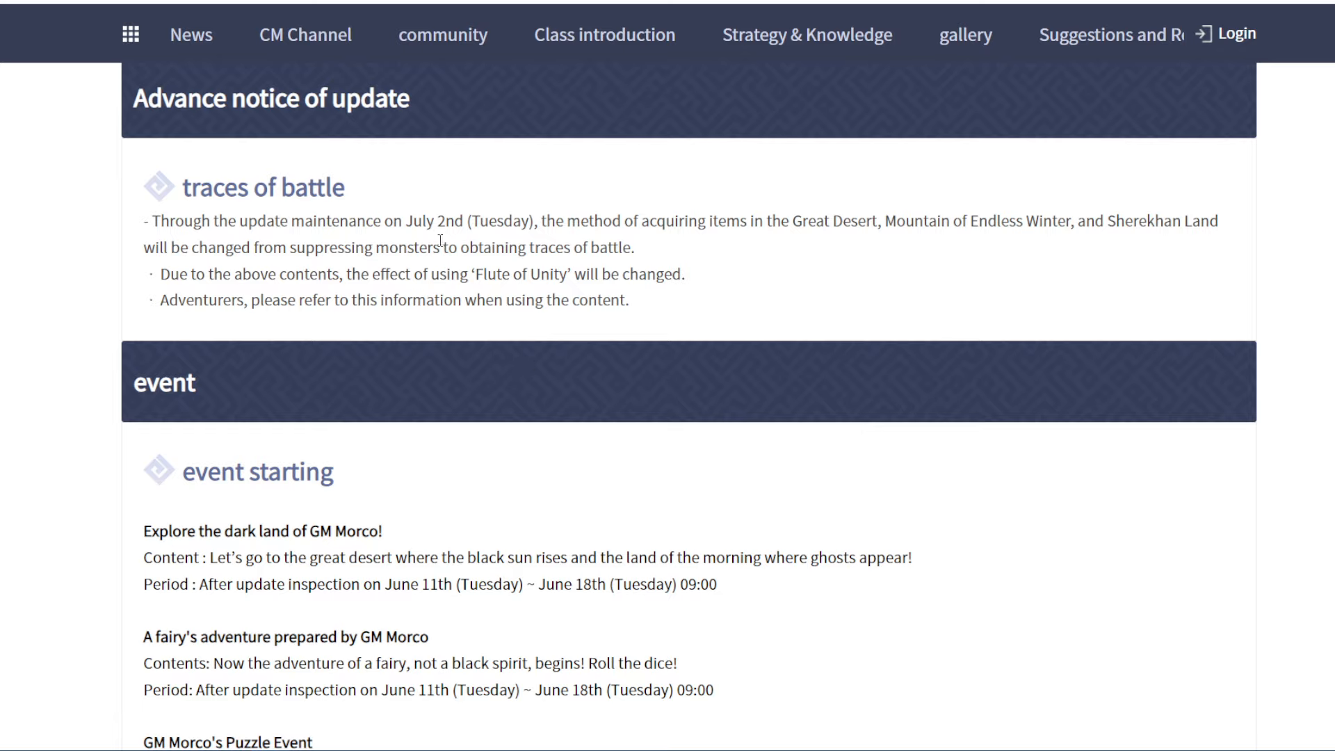
pyautogui.doubleClick(434, 221)
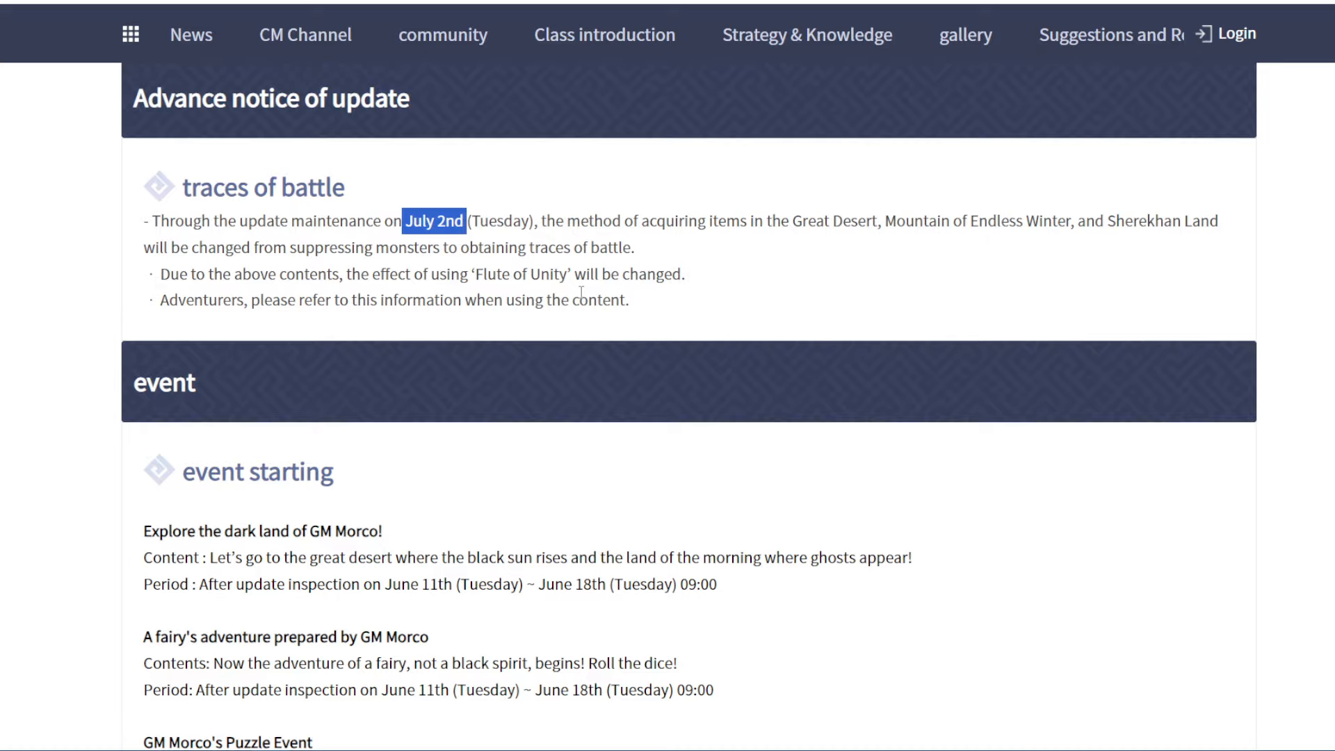
pyautogui.moveTo(622, 488)
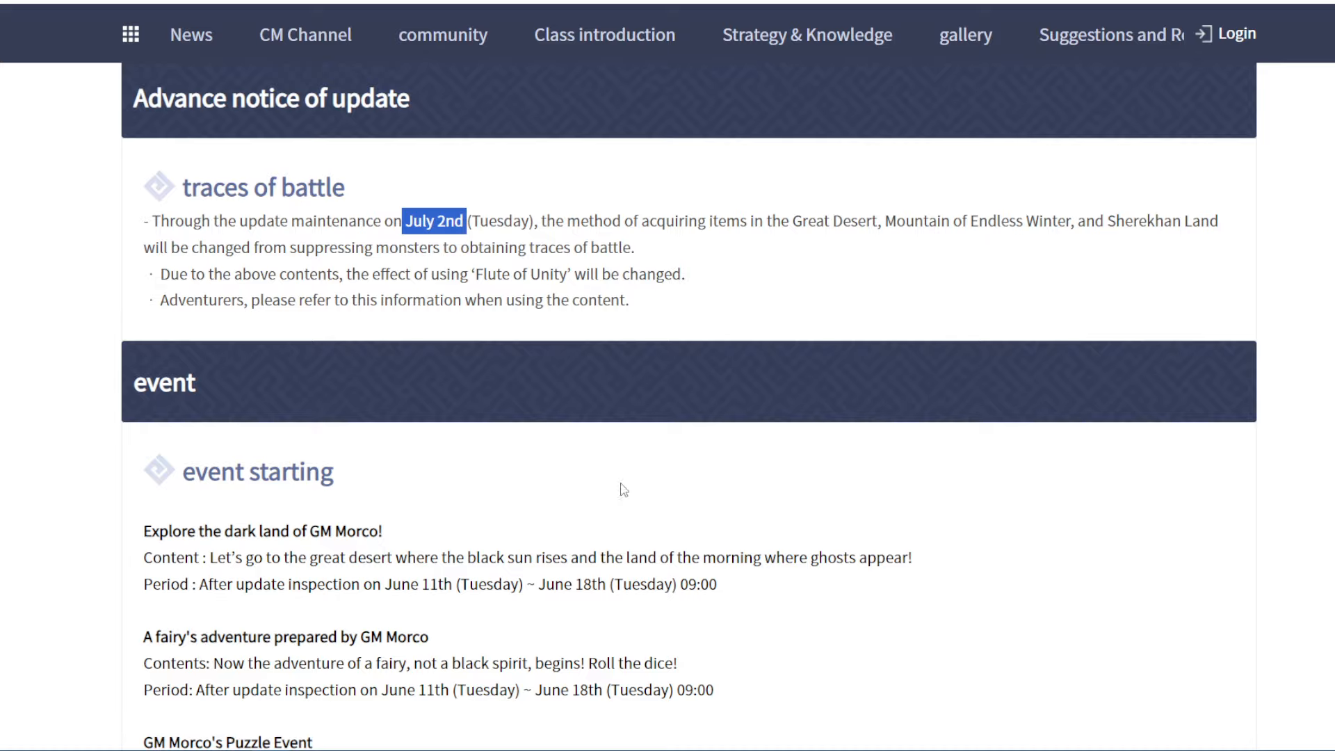
pyautogui.scroll(-3)
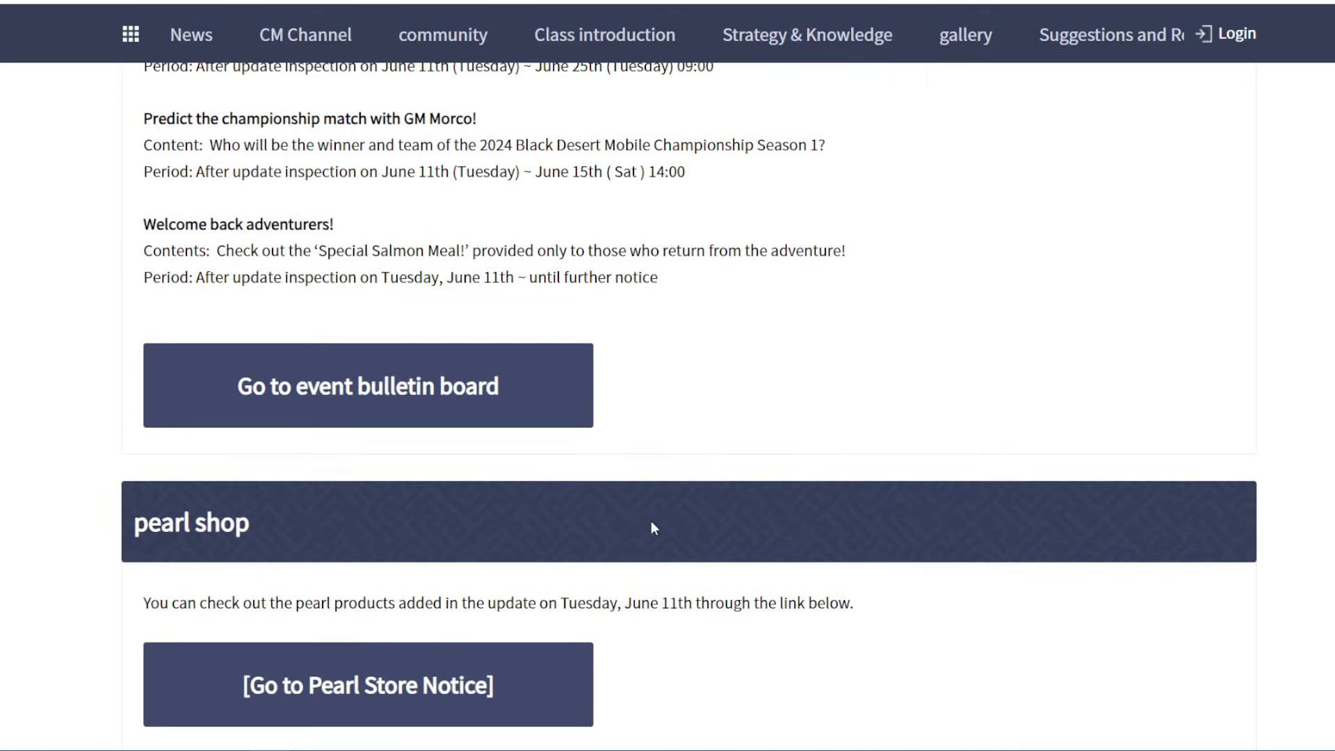
pyautogui.scroll(3)
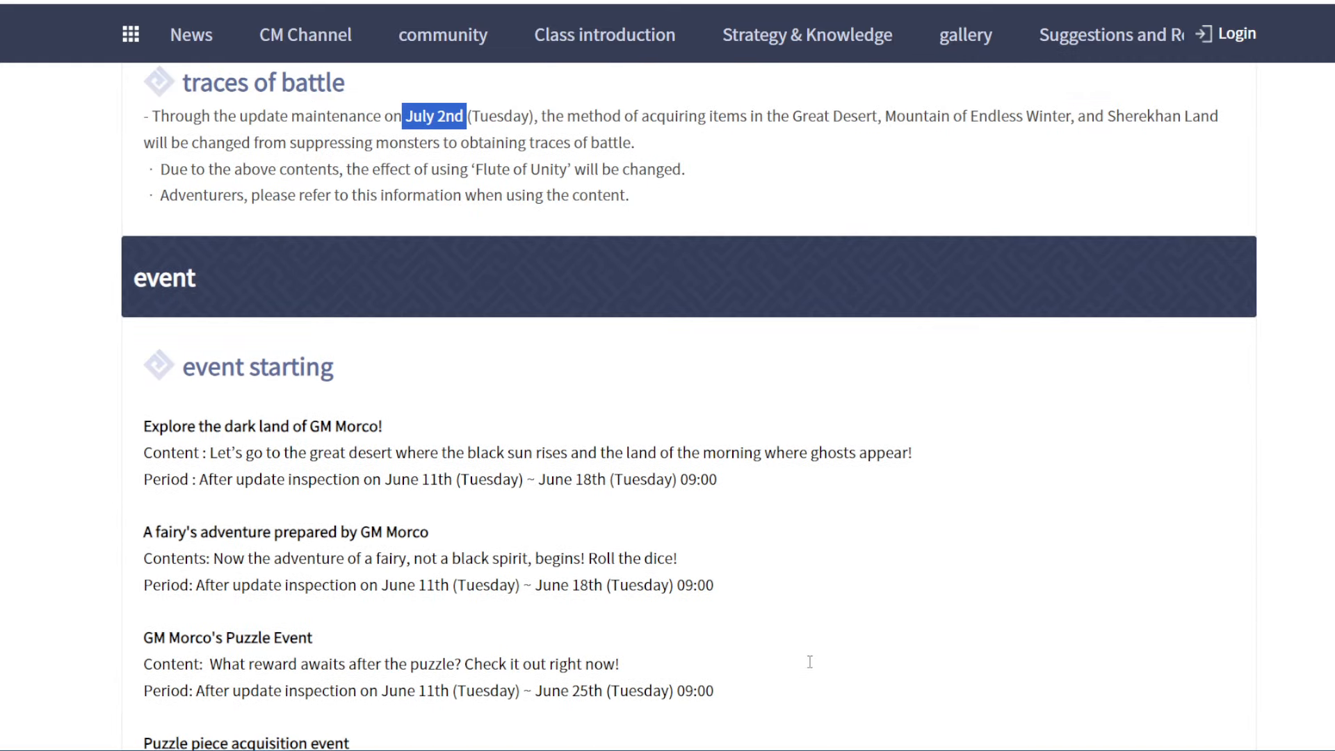